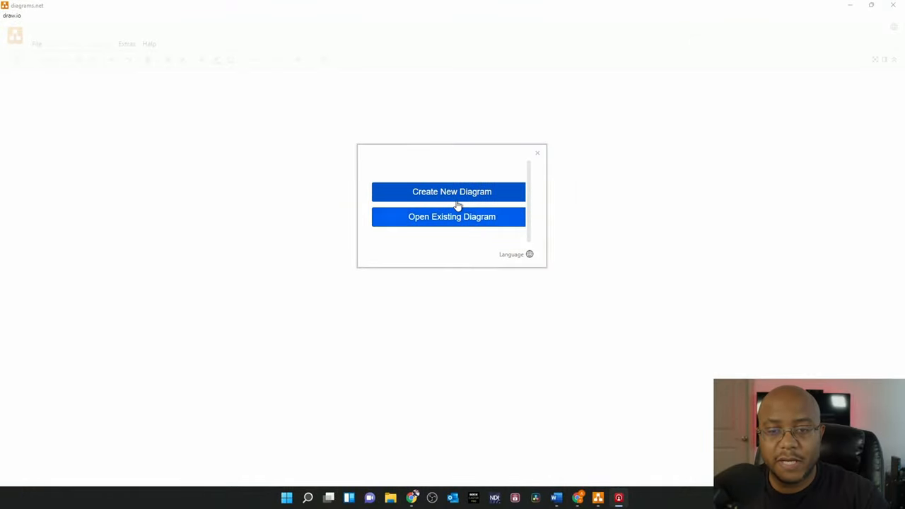
Step: Create a new blank draw.io diagram with the filename 'Cedar Grove'
click(451, 191)
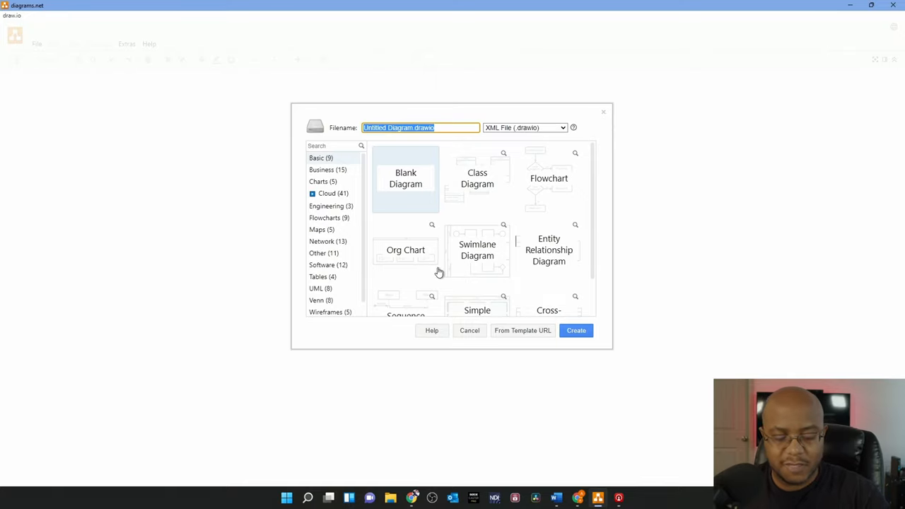
text(Cedar)
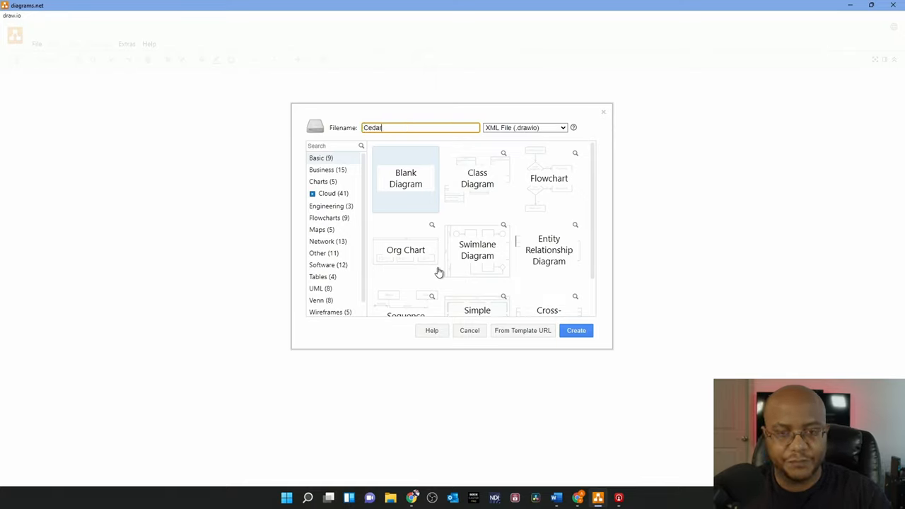
text(Grove)
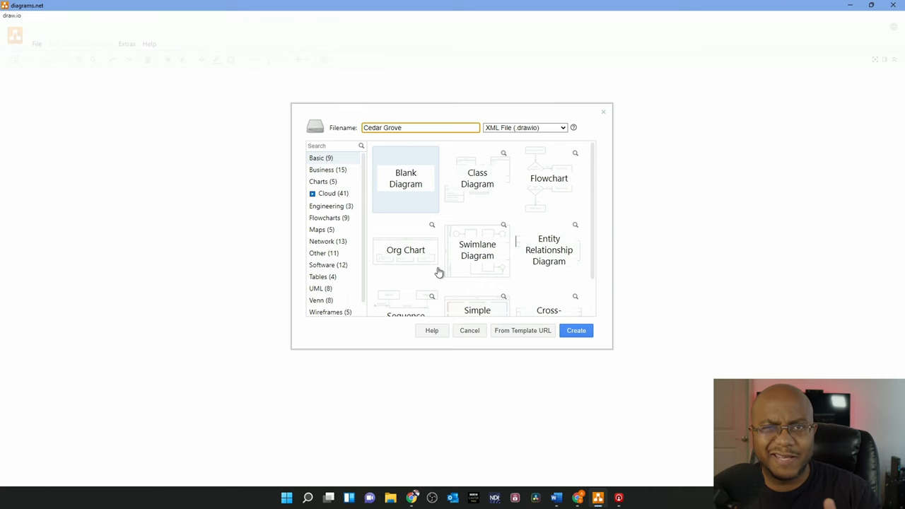
click(576, 330)
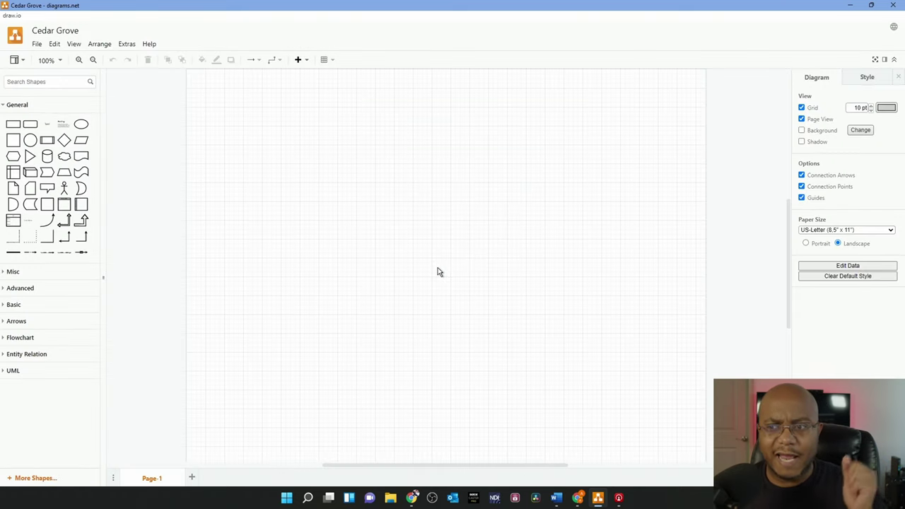
mouse_move(379, 82)
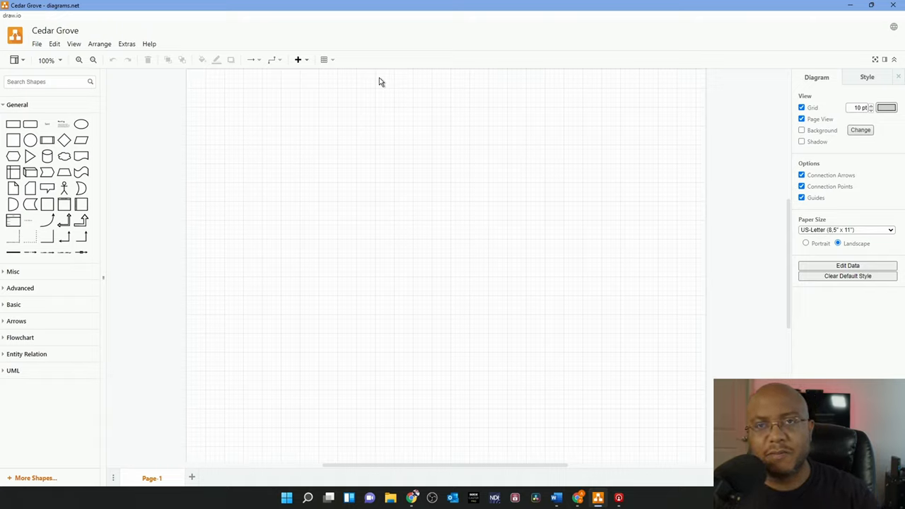
mouse_move(345, 77)
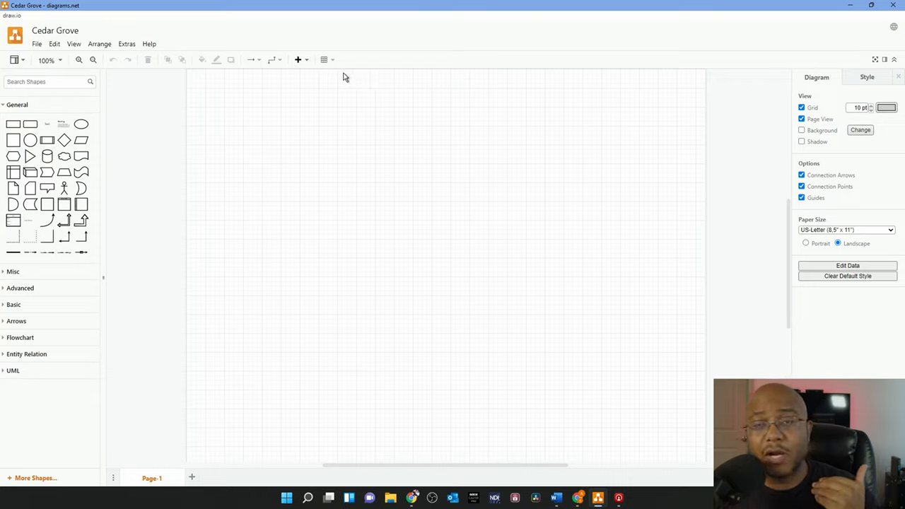
mouse_move(327, 81)
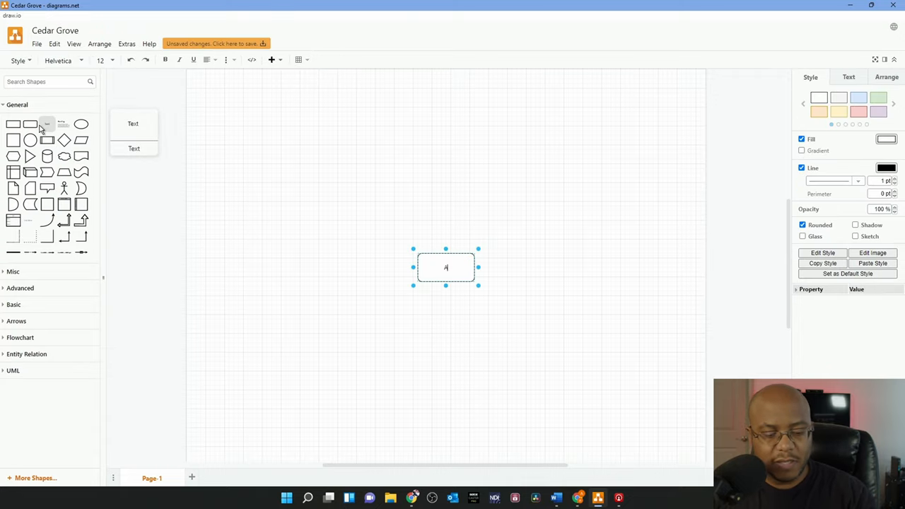
Step: Label the two boxes 'ATEM Mini Extreme' and 'X32 Compact'
text(ATEM Mini Ex)
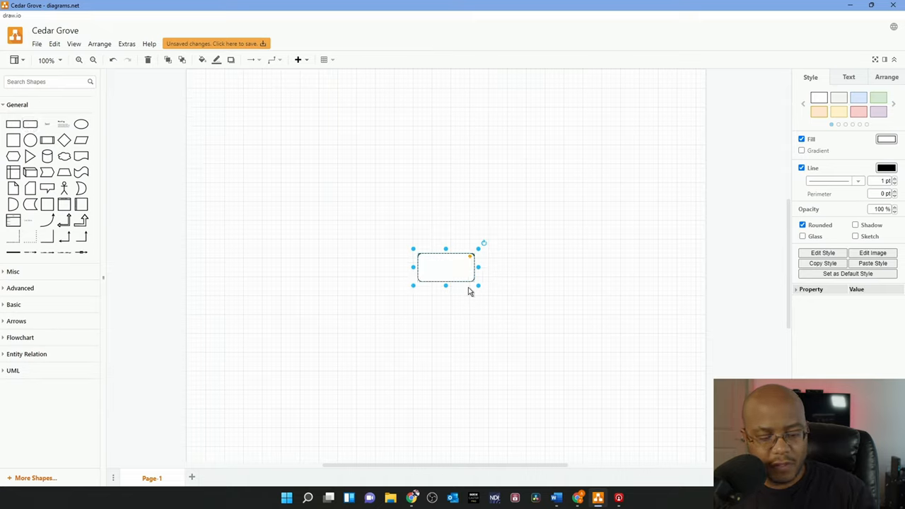
text(X32 Con)
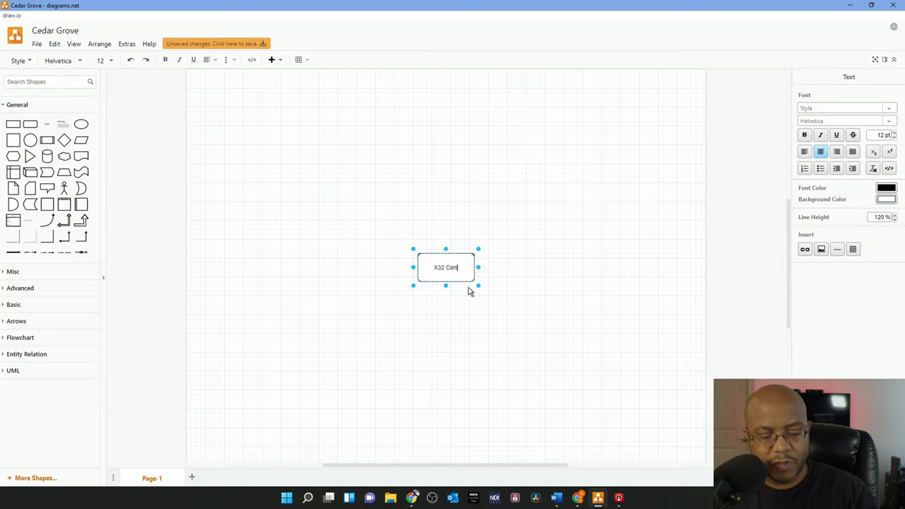
click(463, 292)
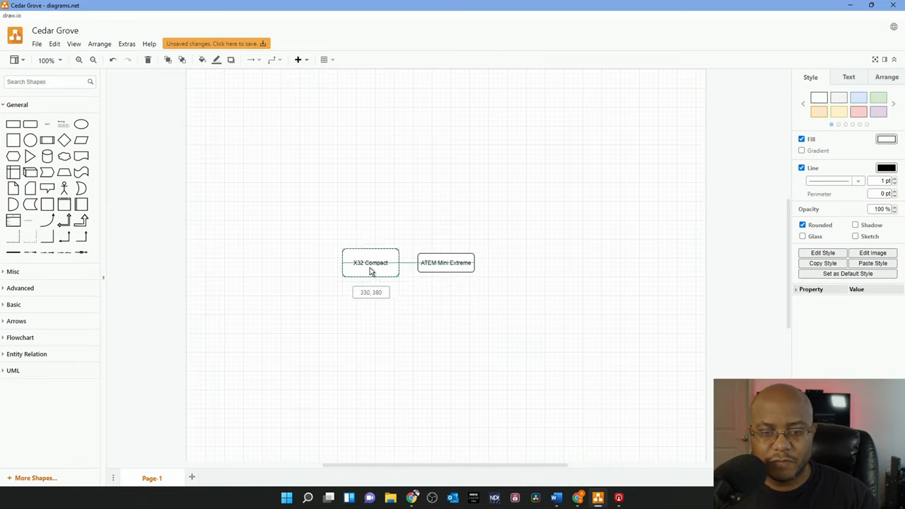
Step: Ctrl-drag a copy of the X32 Compact box upward above the pair
click(370, 262)
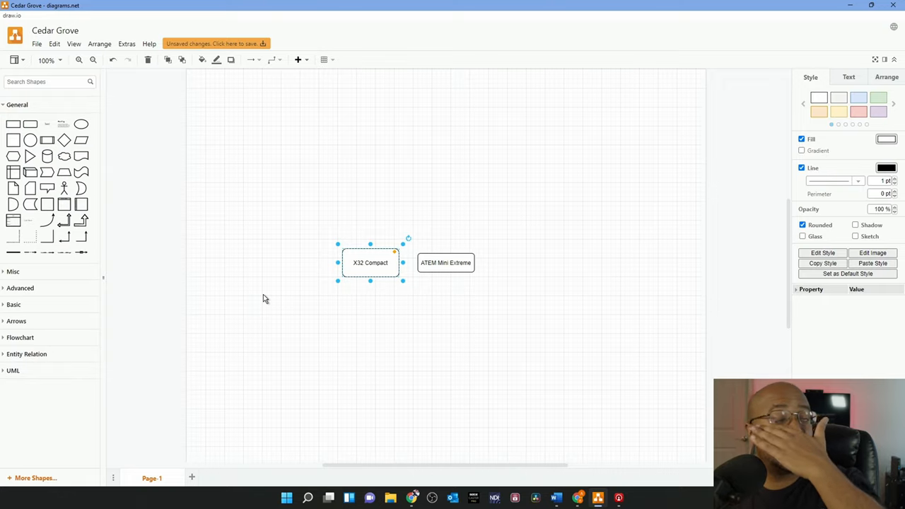
click(403, 321)
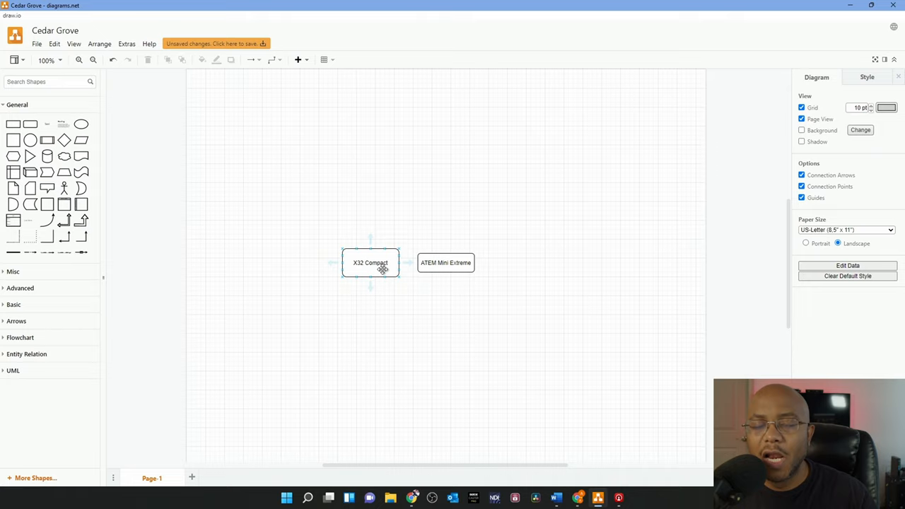
click(369, 262)
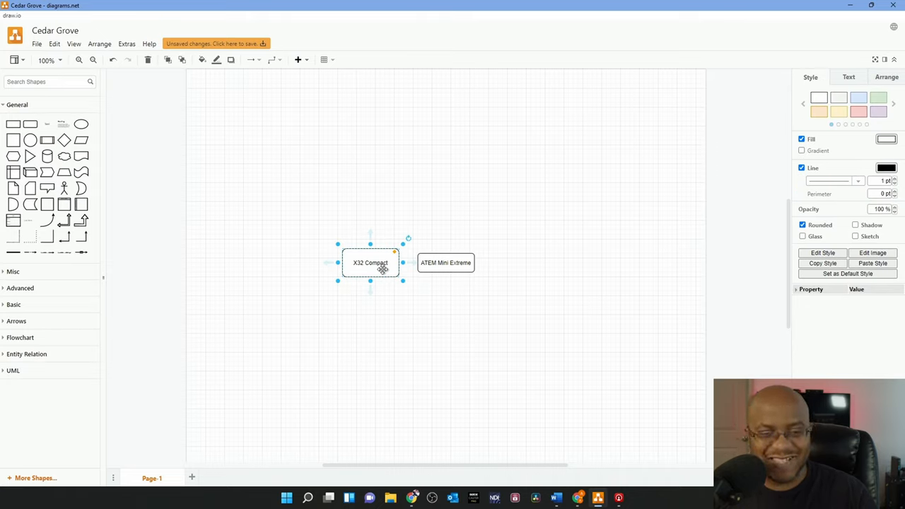
drag(370, 262, 365, 173)
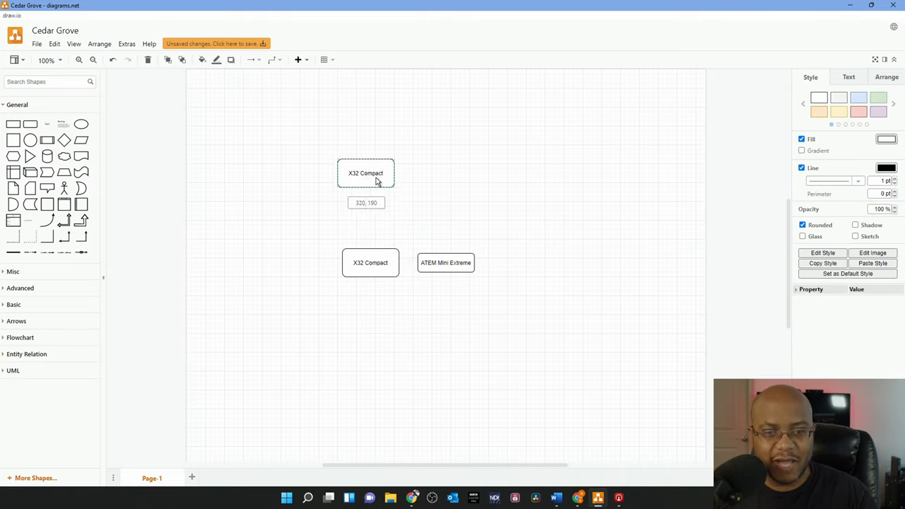
Step: Relabel the upper copy 'Digital Snake', shorten it, and nudge it slightly higher
double_click(366, 172)
text(Digital Sn)
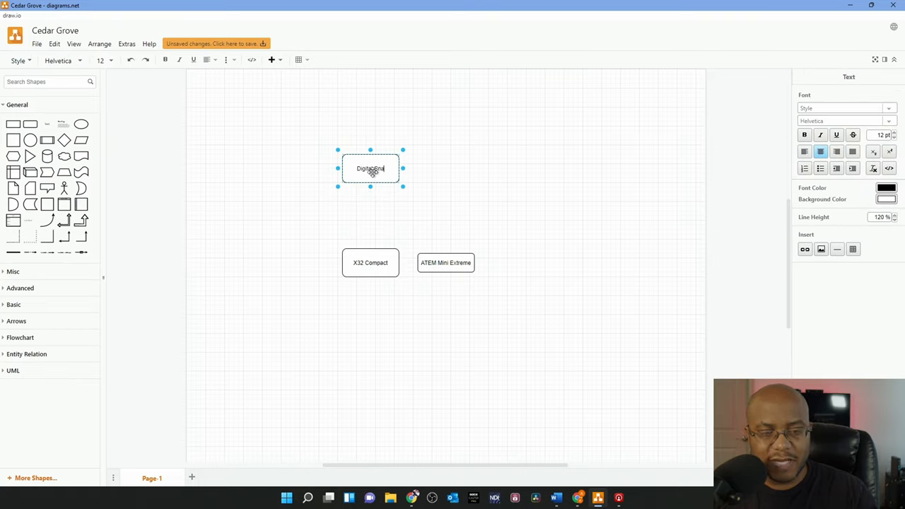
click(530, 318)
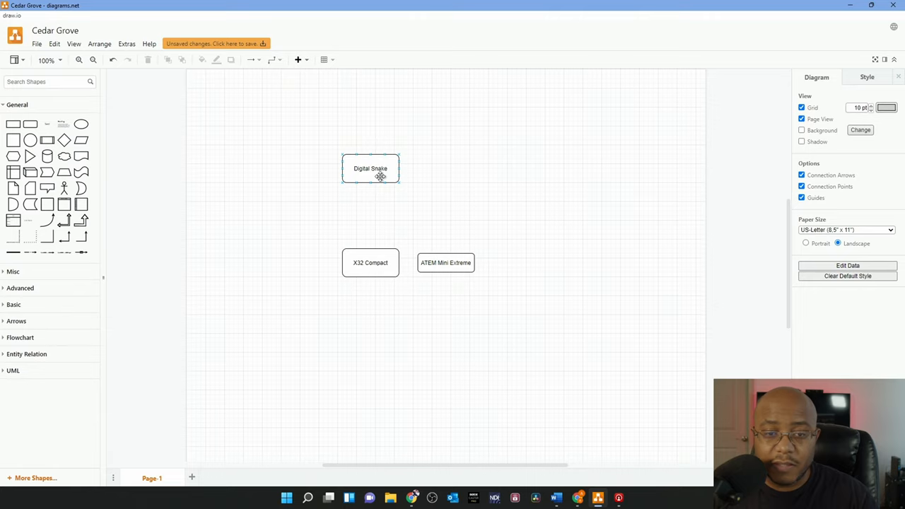
click(370, 168)
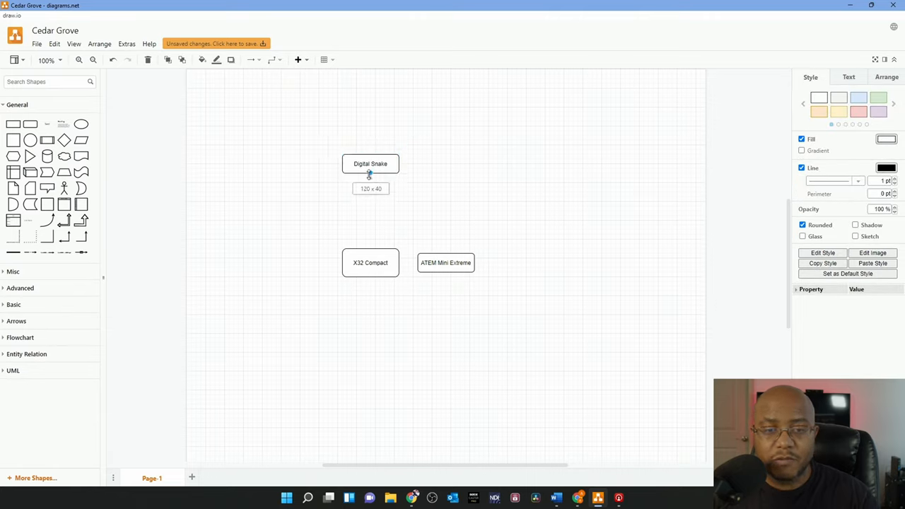
click(370, 163)
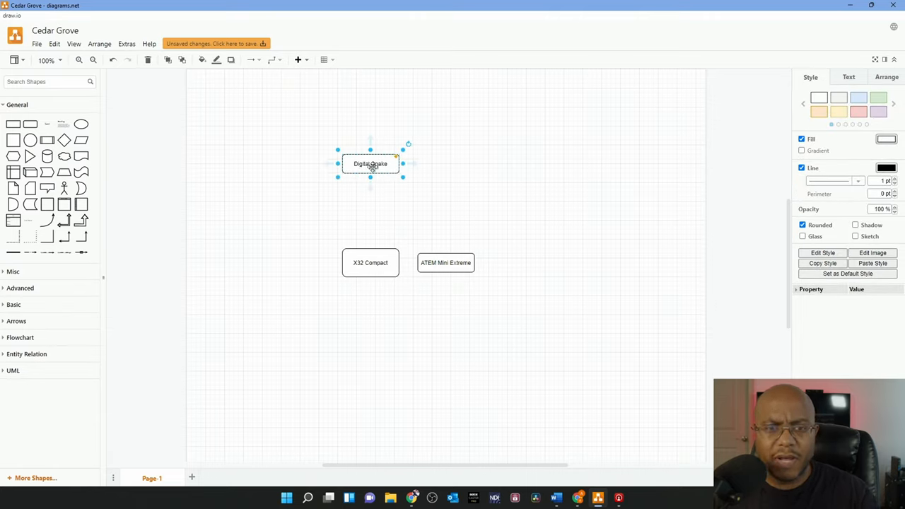
drag(370, 163, 370, 154)
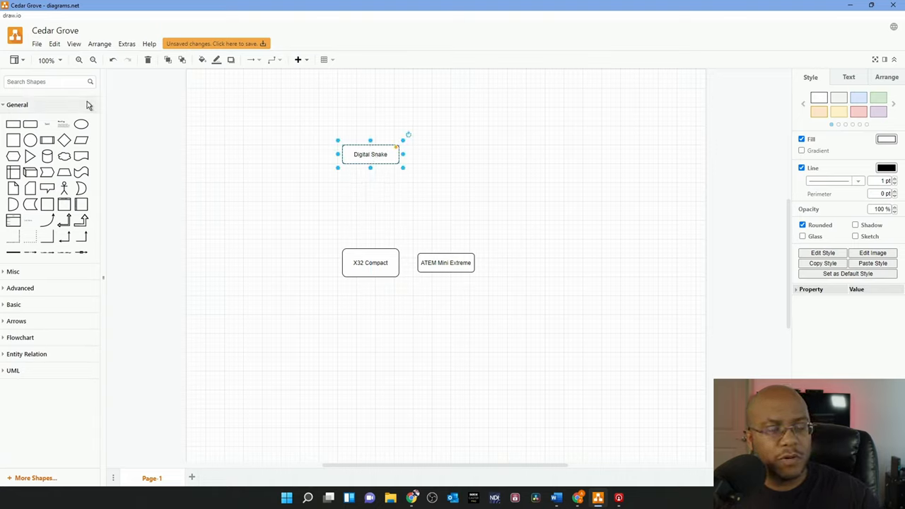
mouse_move(88, 104)
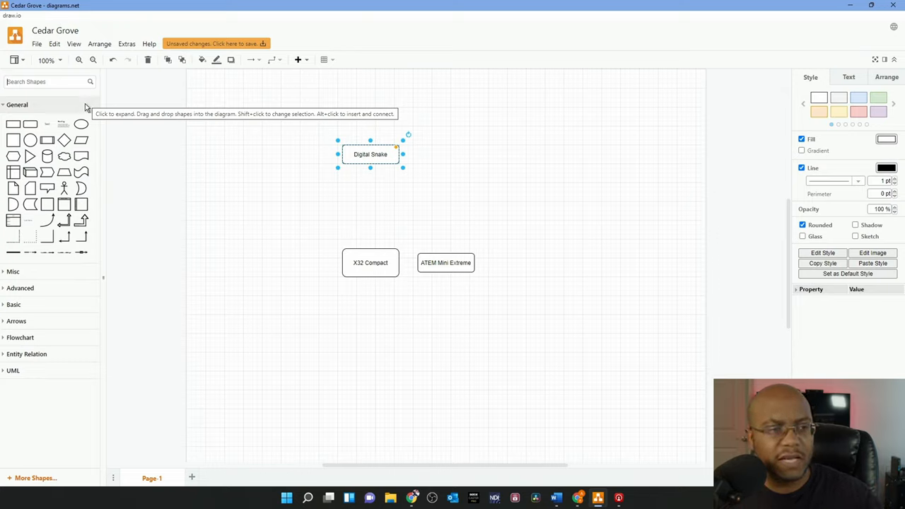
Step: Add Television icons at top-right, bottom, top-left, and left of X32 Compact
text(Television)
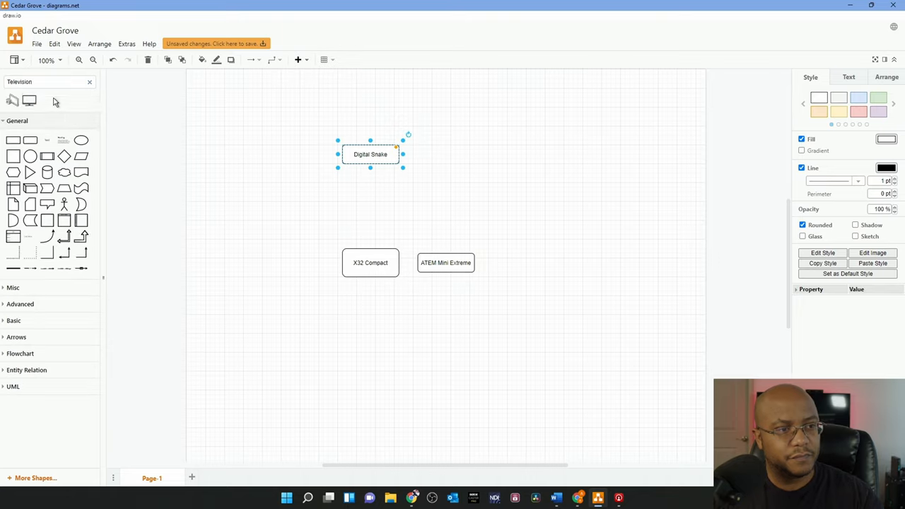
click(445, 262)
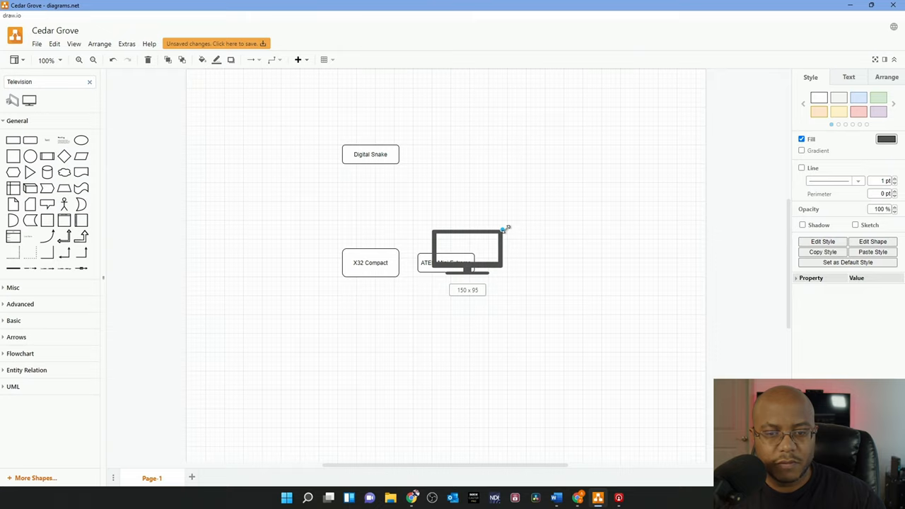
drag(467, 251, 560, 161)
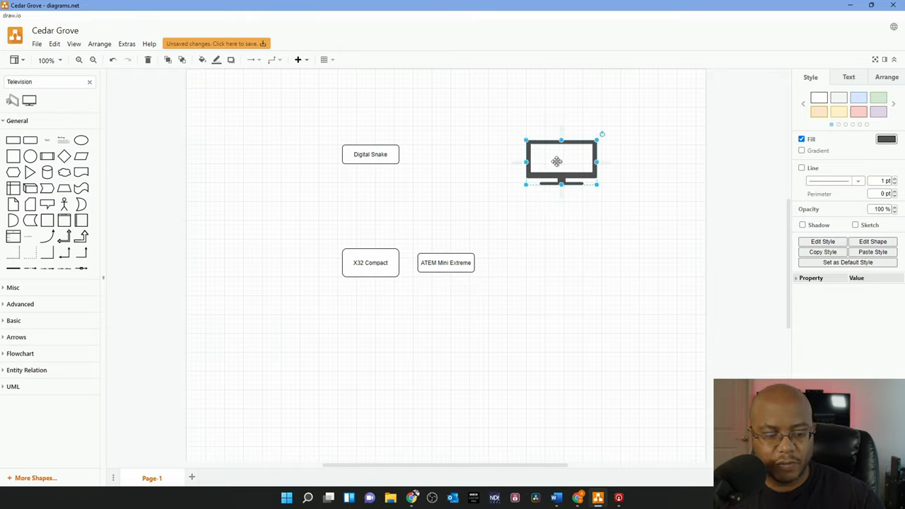
drag(560, 161, 445, 393)
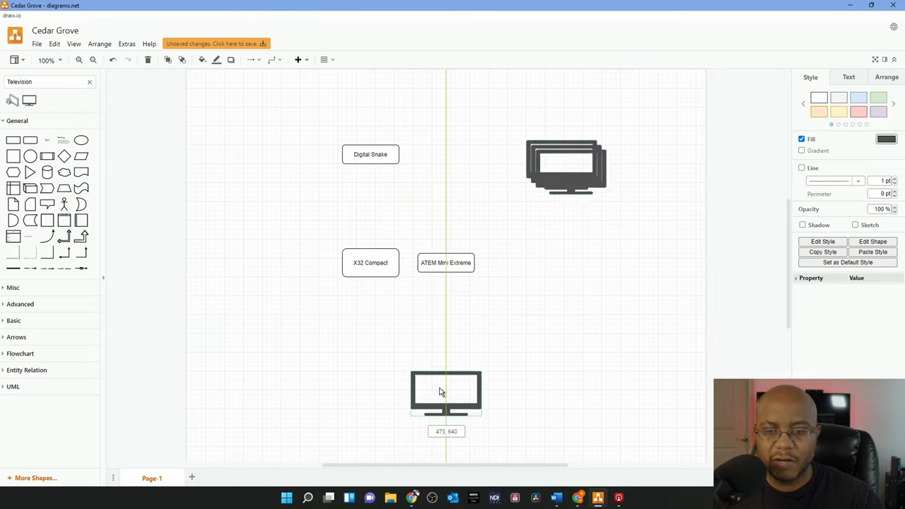
drag(445, 392, 316, 118)
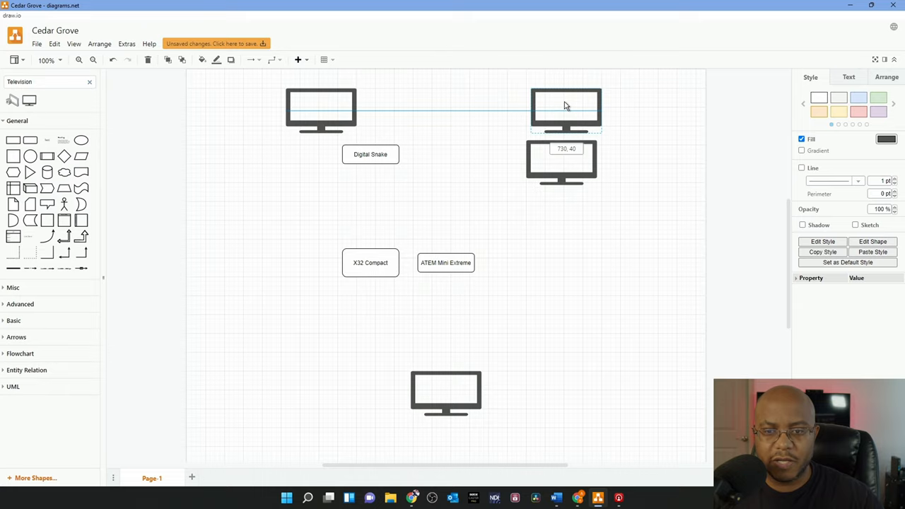
click(566, 110)
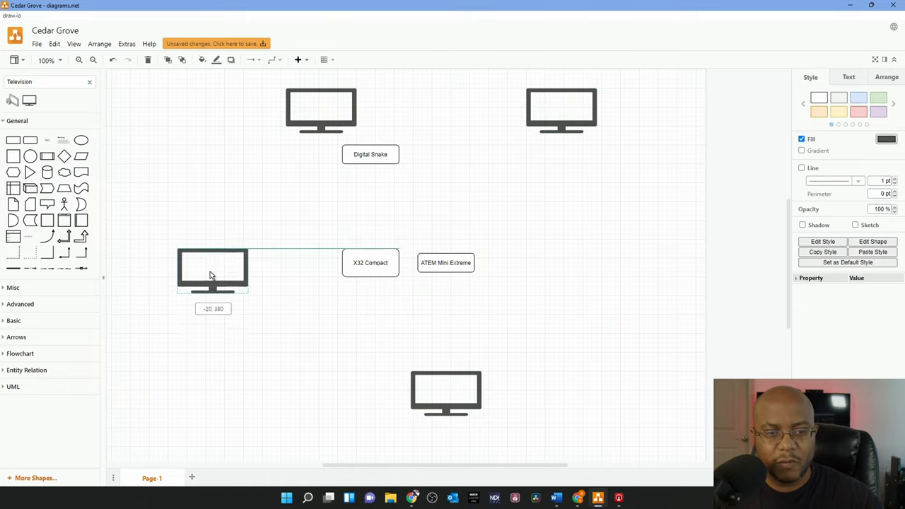
drag(212, 271, 175, 270)
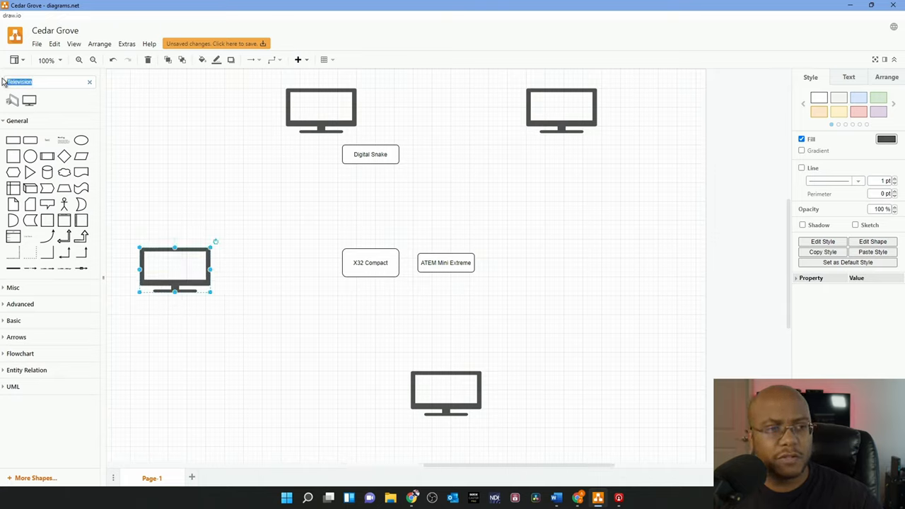
Step: Place three access point icons: right of ATEM, left of centre, and above the left TV
text(access)
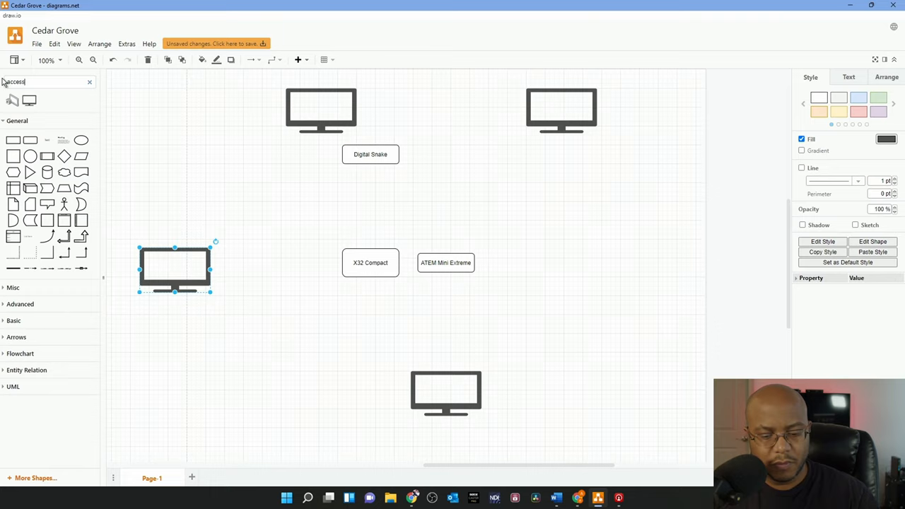
text(point)
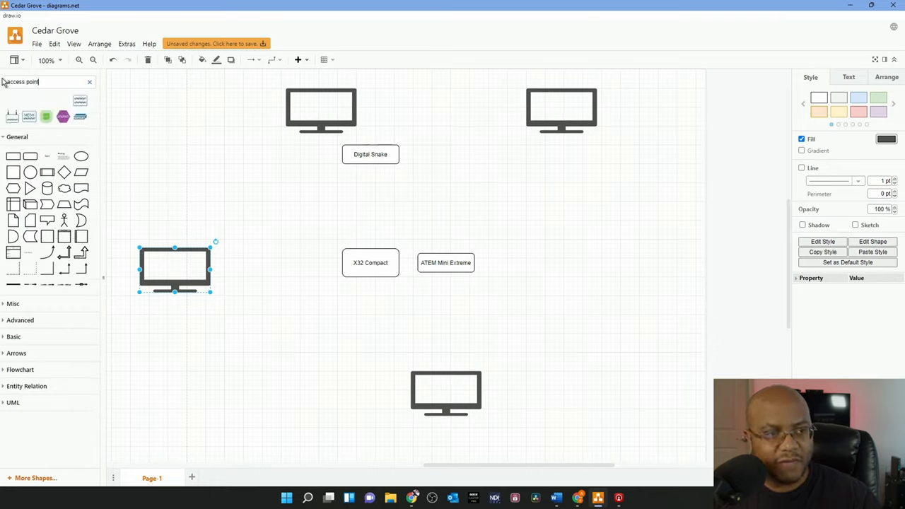
click(445, 262)
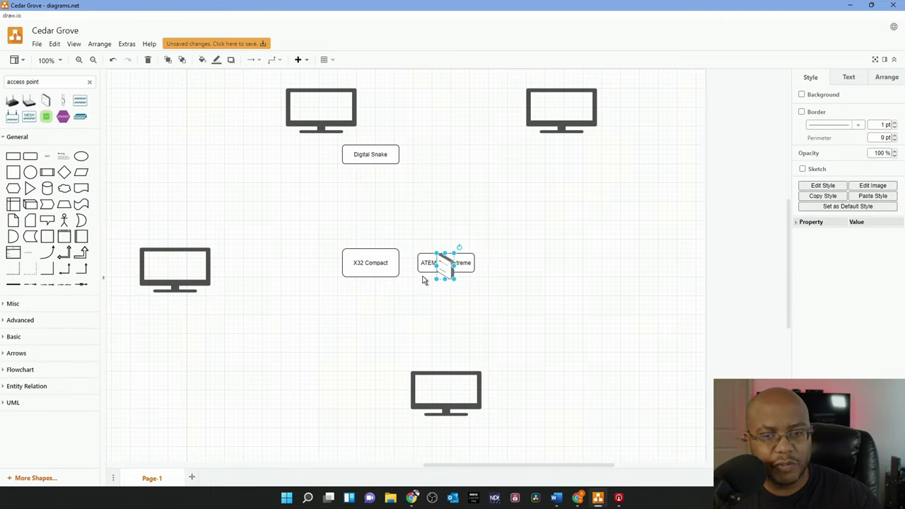
drag(446, 262, 561, 240)
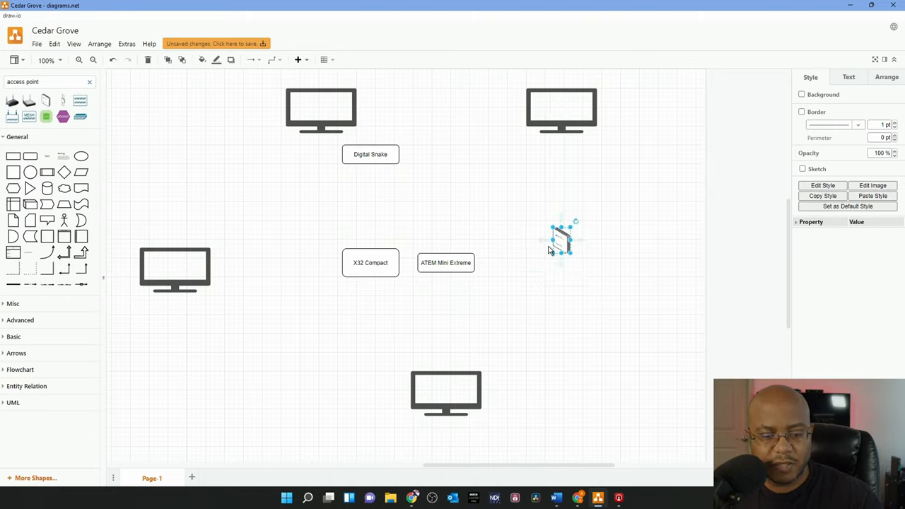
drag(562, 241, 456, 244)
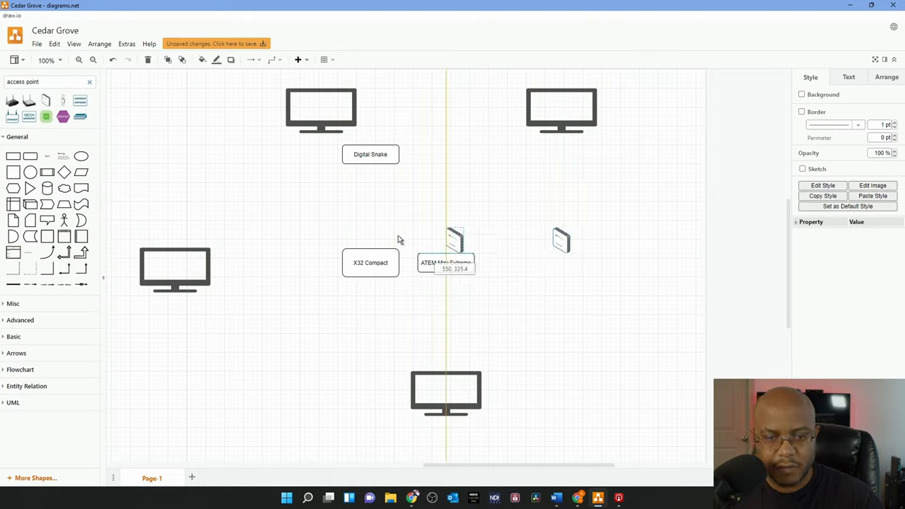
drag(456, 241, 565, 247)
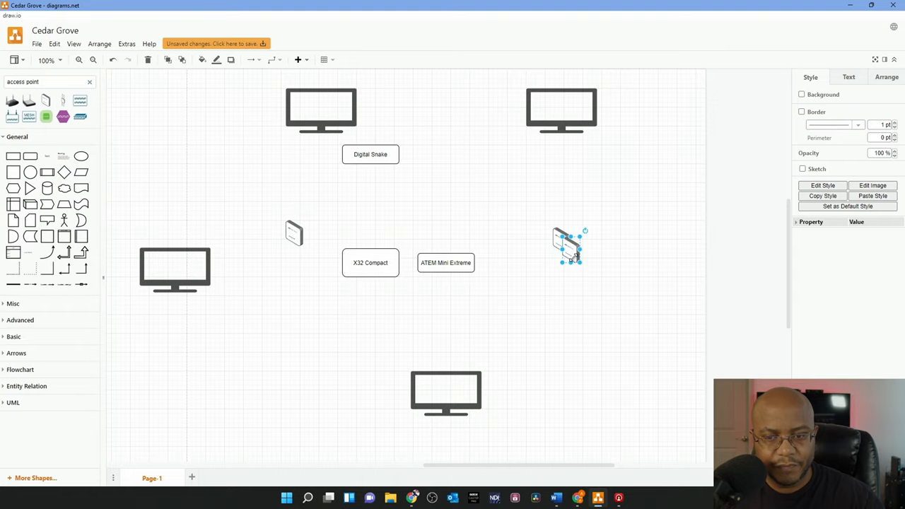
drag(569, 247, 177, 191)
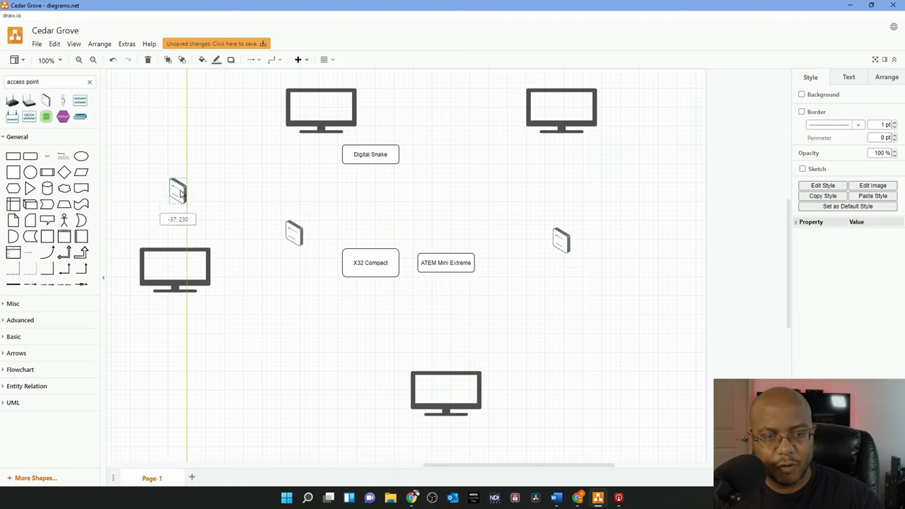
click(177, 194)
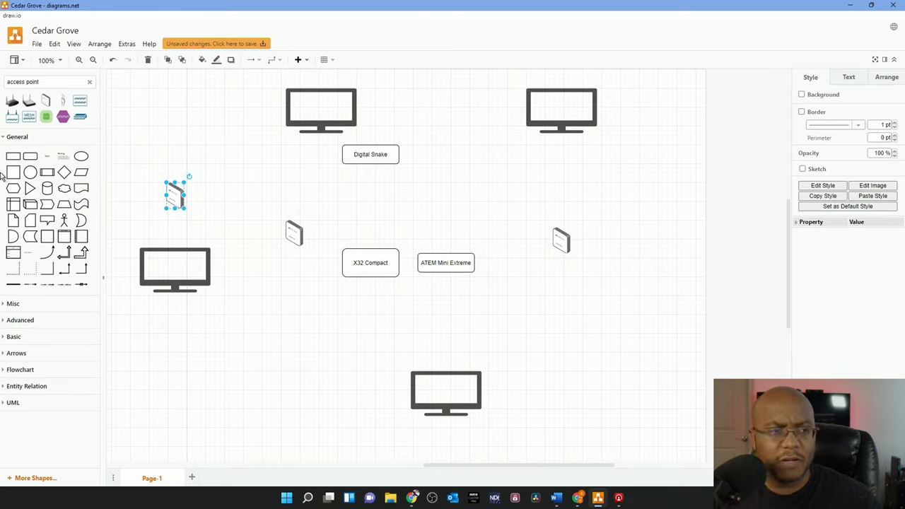
triple_click(42, 81)
text(computer)
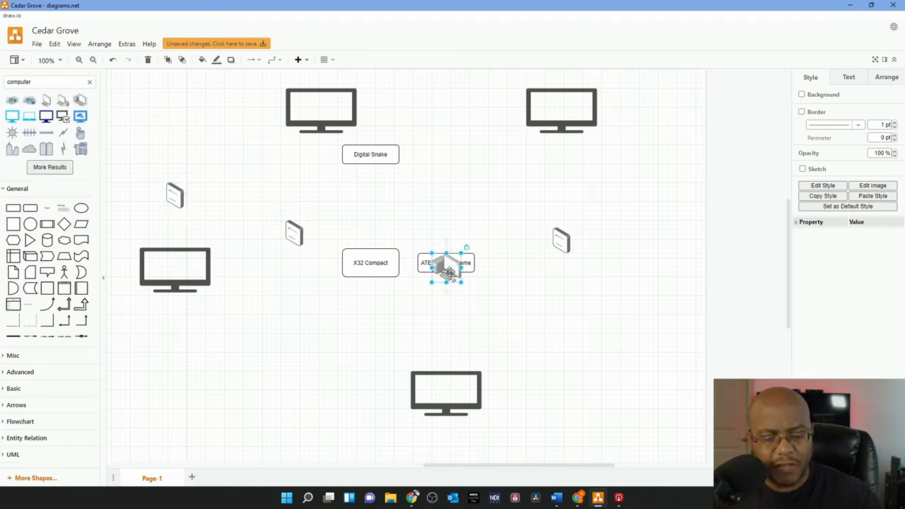
Step: Place two computers, lower right and below ATEM, labelling one 'Presentation/ Conference Call'
drag(446, 263, 611, 343)
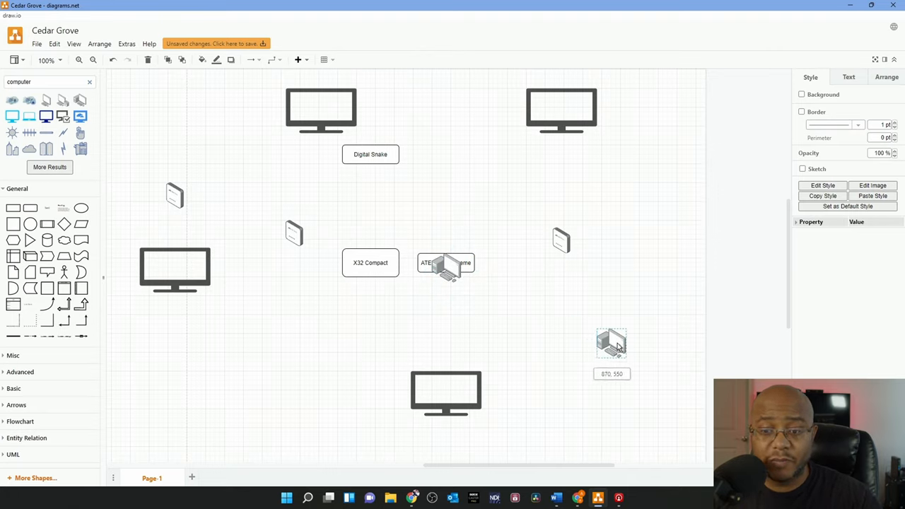
drag(612, 343, 504, 281)
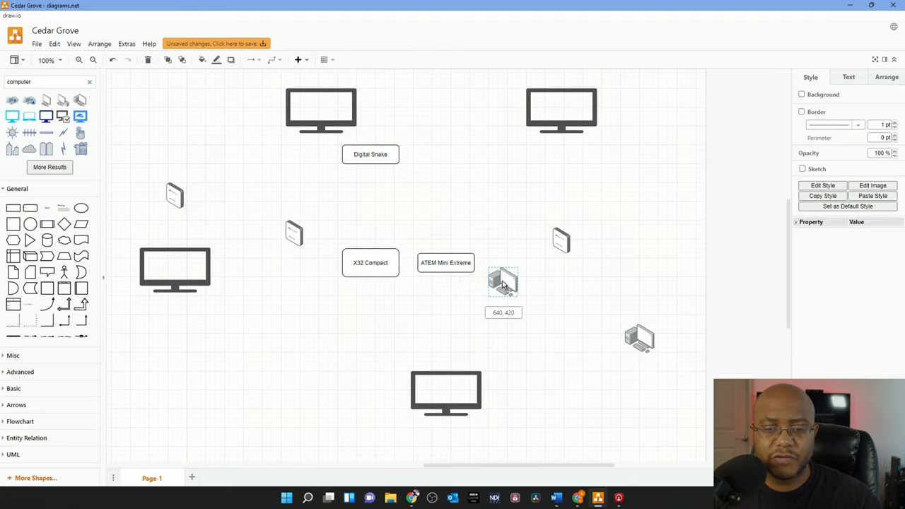
drag(503, 282, 522, 293)
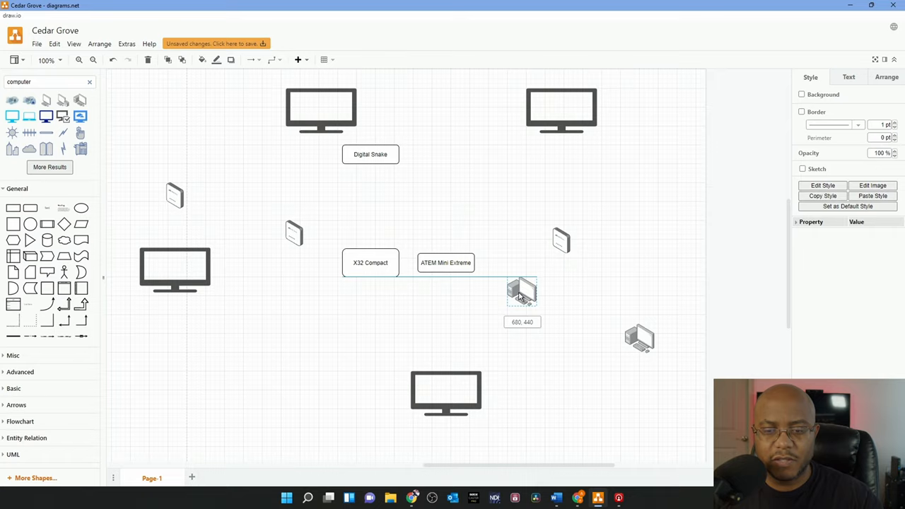
double_click(521, 293)
text(Presentation/ Conference)
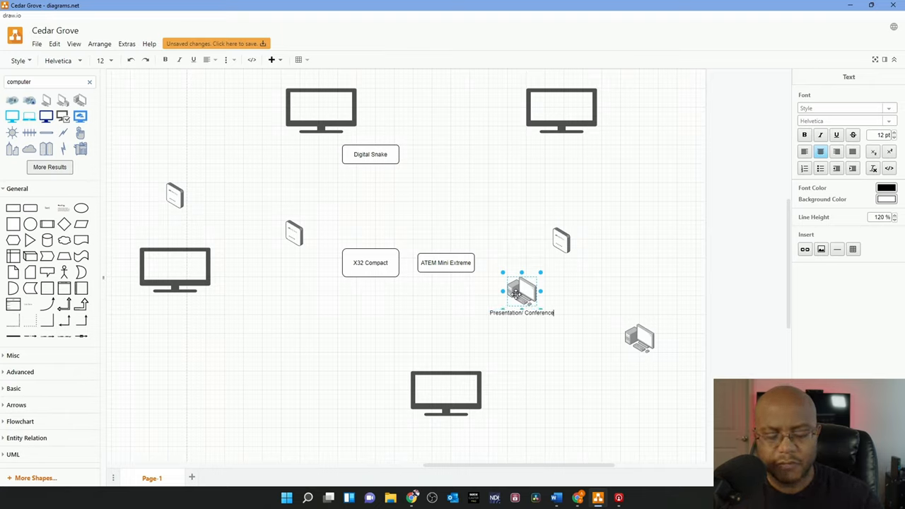
text(Call)
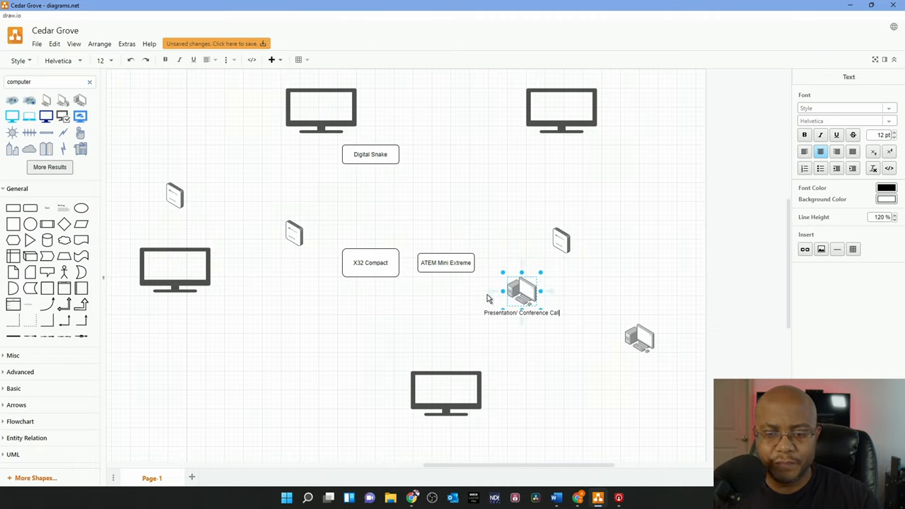
click(532, 414)
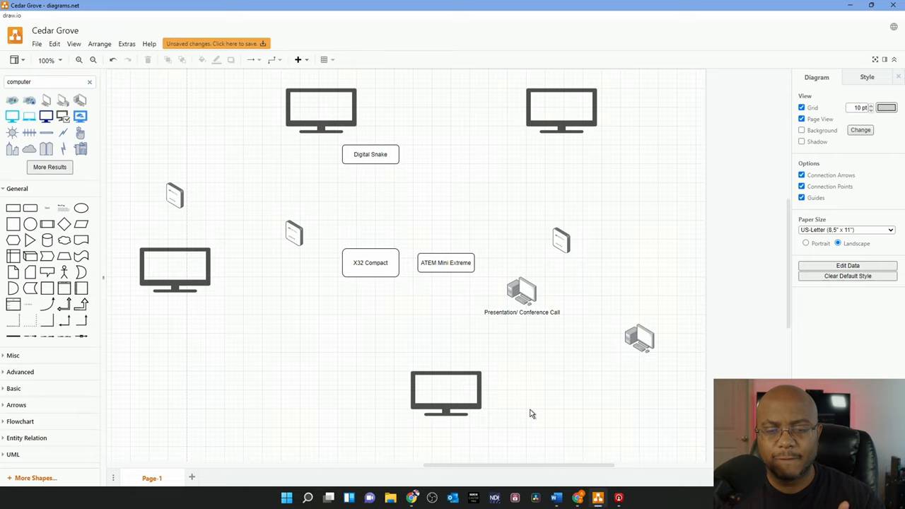
triple_click(39, 82)
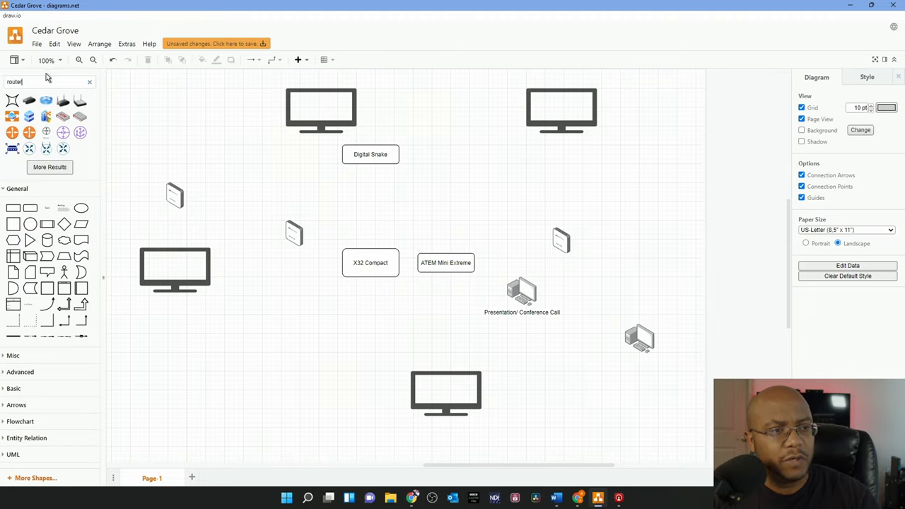
Step: Insert a router icon and place it at the upper right
click(661, 210)
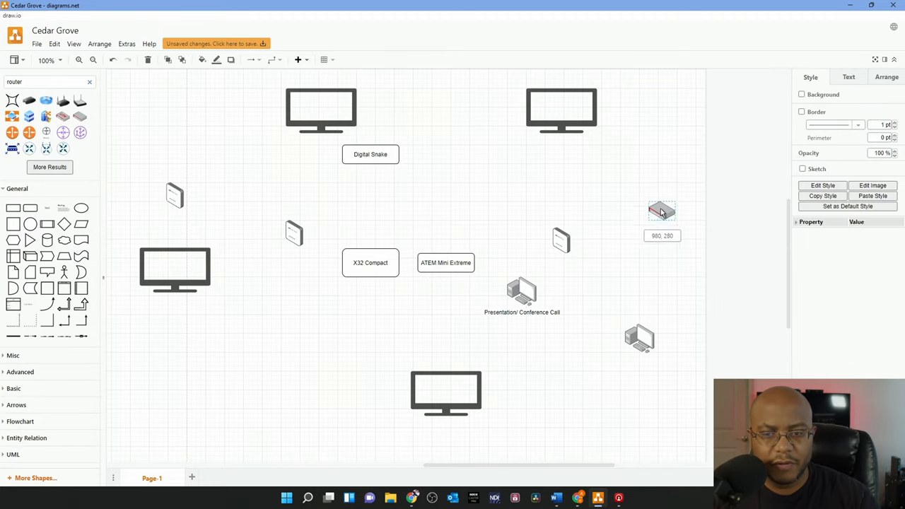
drag(661, 211, 640, 197)
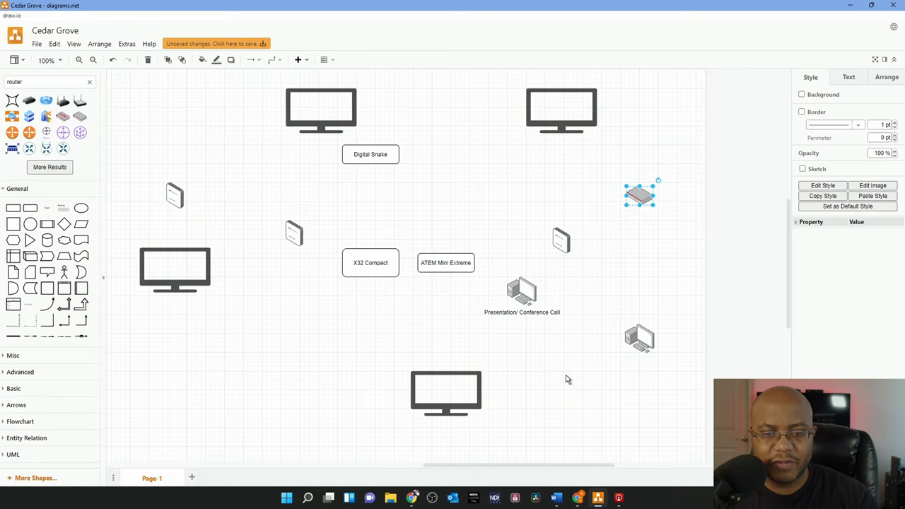
mouse_move(575, 335)
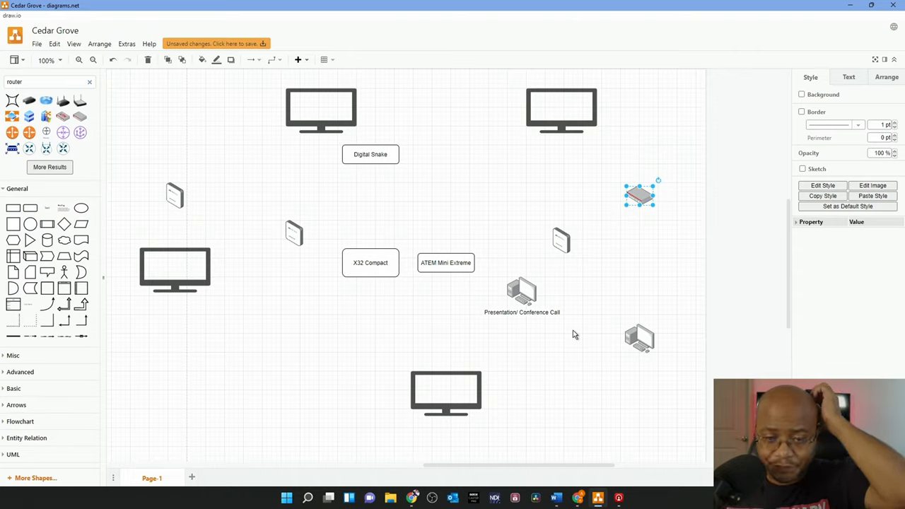
mouse_move(120, 179)
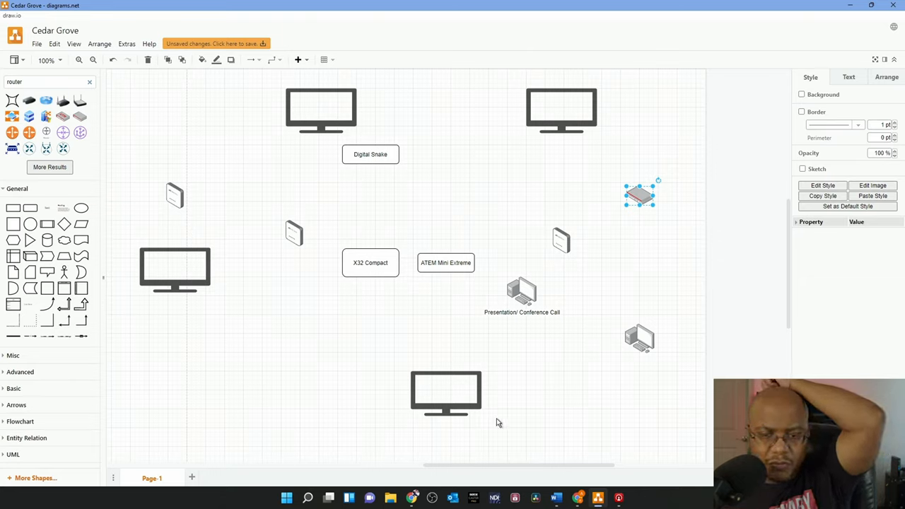
mouse_move(603, 426)
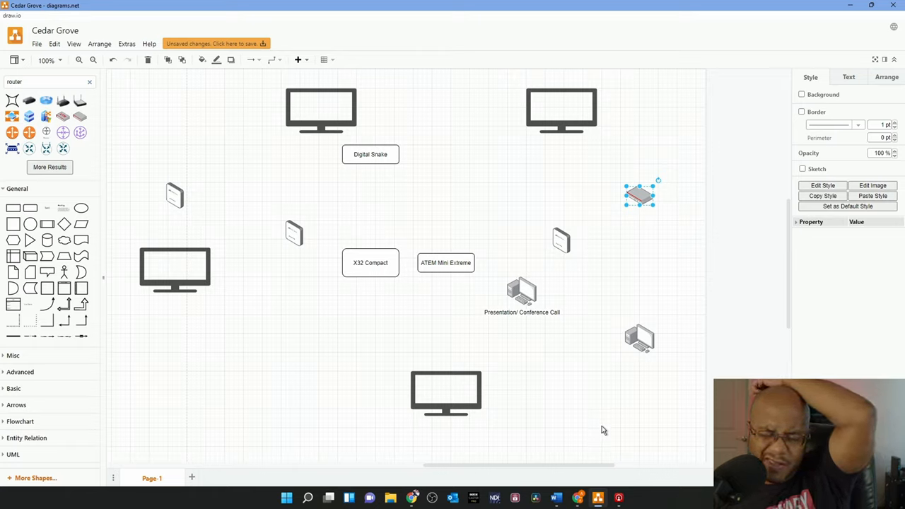
mouse_move(577, 433)
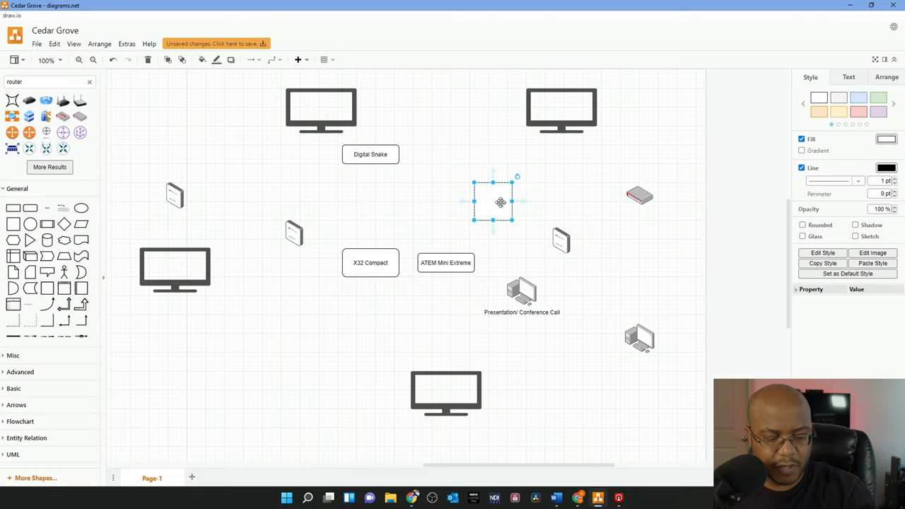
Step: Label the square '1X8 HDMI Splitter' and move it above the ATEM Mini Extreme
double_click(493, 201)
text(1X8 HDMI Splitter)
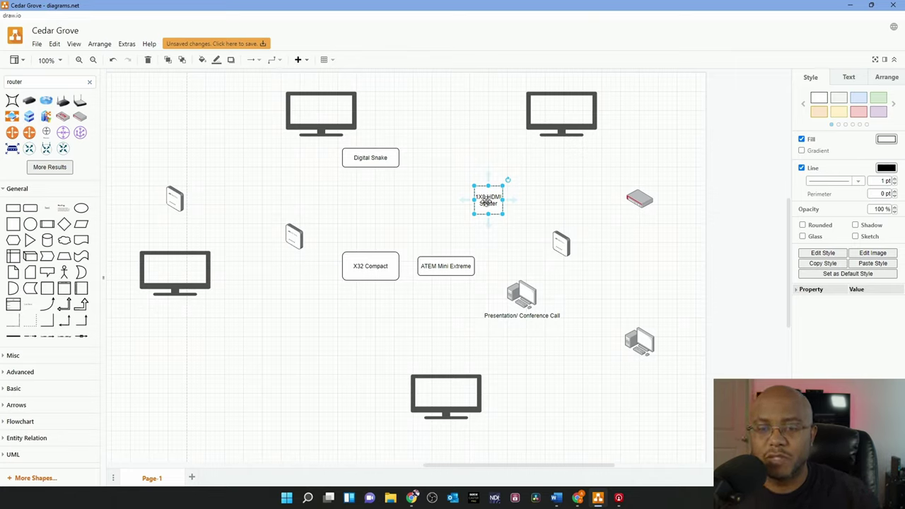
drag(487, 200, 446, 211)
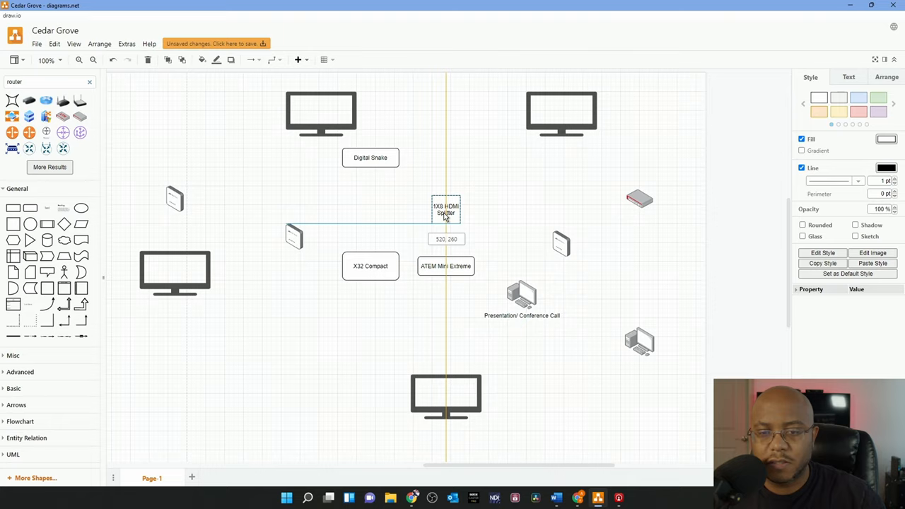
click(445, 209)
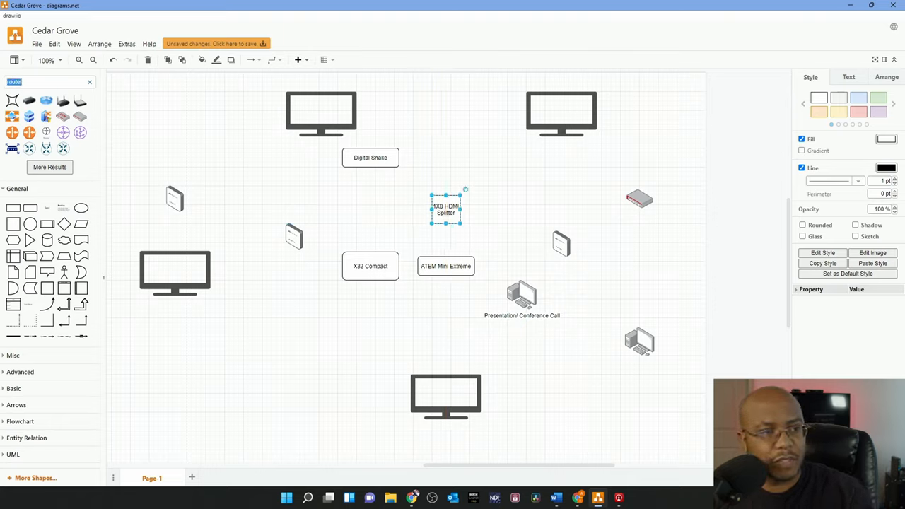
text(camera)
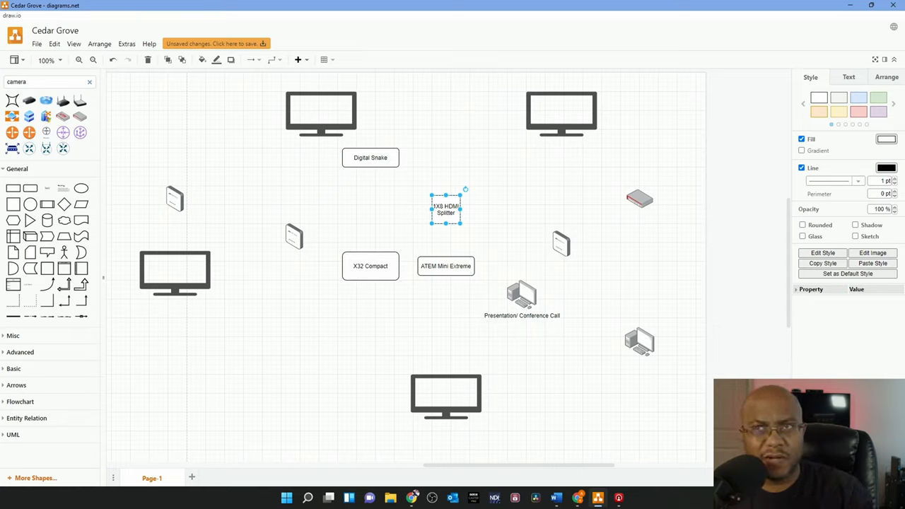
Step: Place a camera at the top between the TVs and label another 'Back PTZ' above the bottom TV
text(camera)
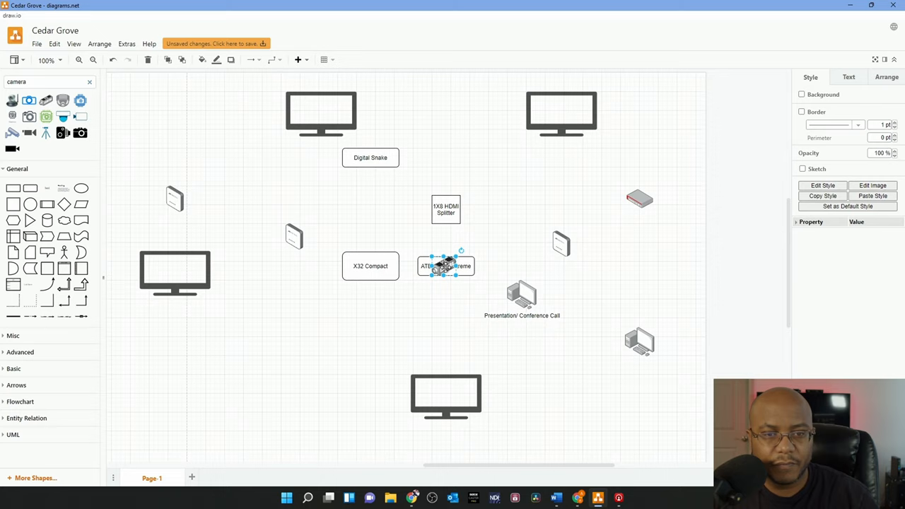
drag(446, 265, 434, 110)
text(Front PTZ)
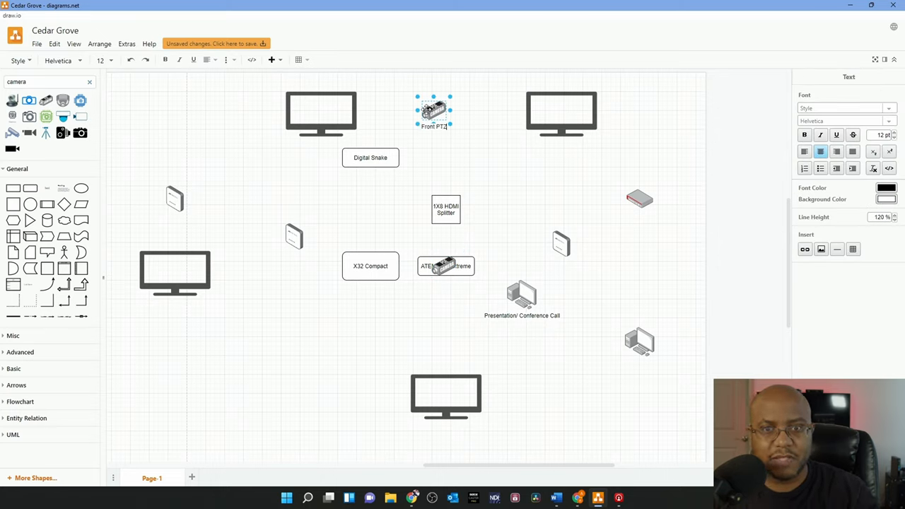
drag(433, 109, 438, 318)
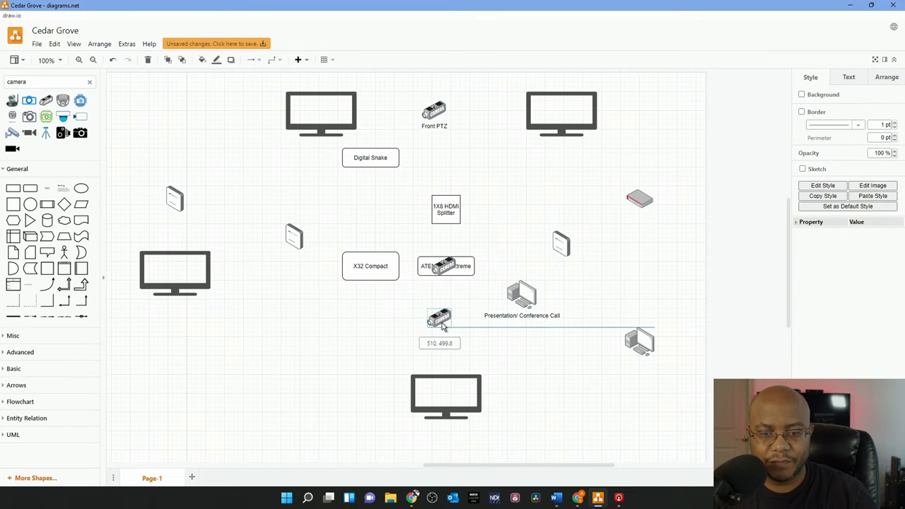
drag(438, 318, 446, 354)
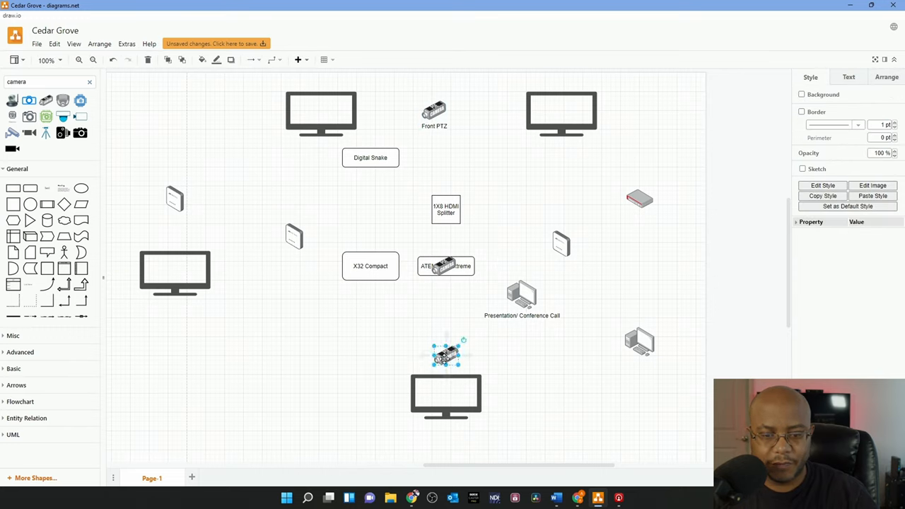
double_click(446, 355)
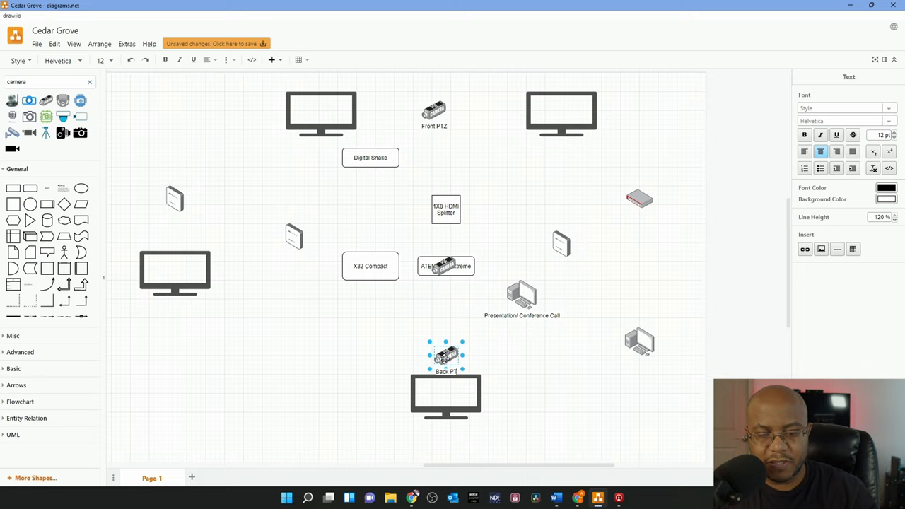
Step: Add a Static Camera and arrange it beside the Back PTZ camera
click(445, 265)
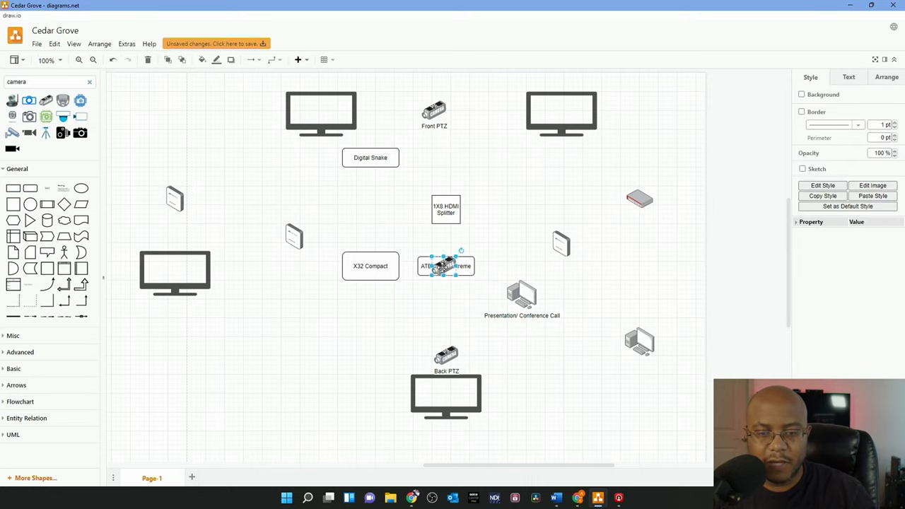
drag(446, 265, 491, 354)
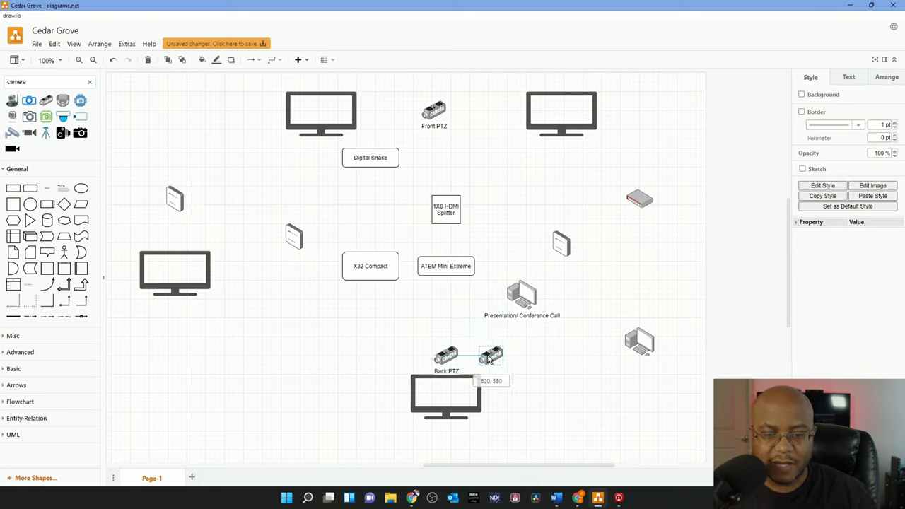
drag(491, 356, 445, 323)
text(Joys)
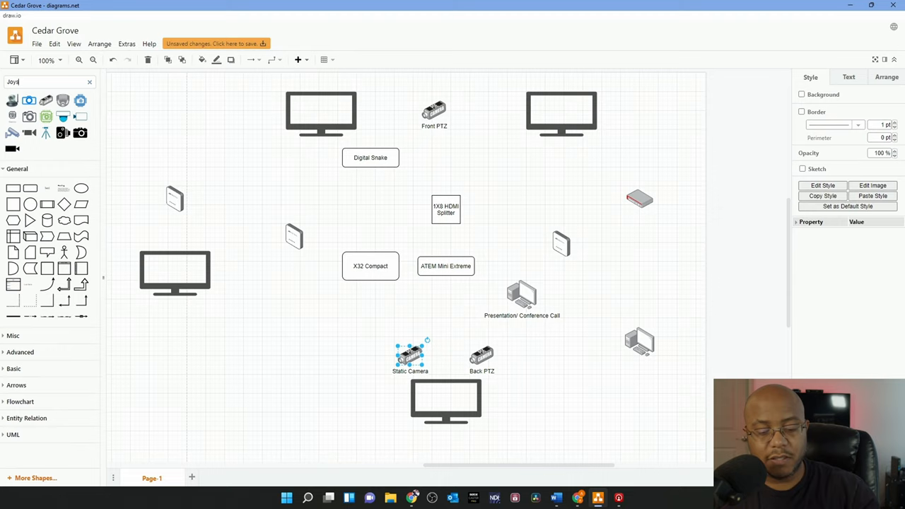
Step: Search 'joystick' and place the controller icon left of the Static Camera
text(tick)
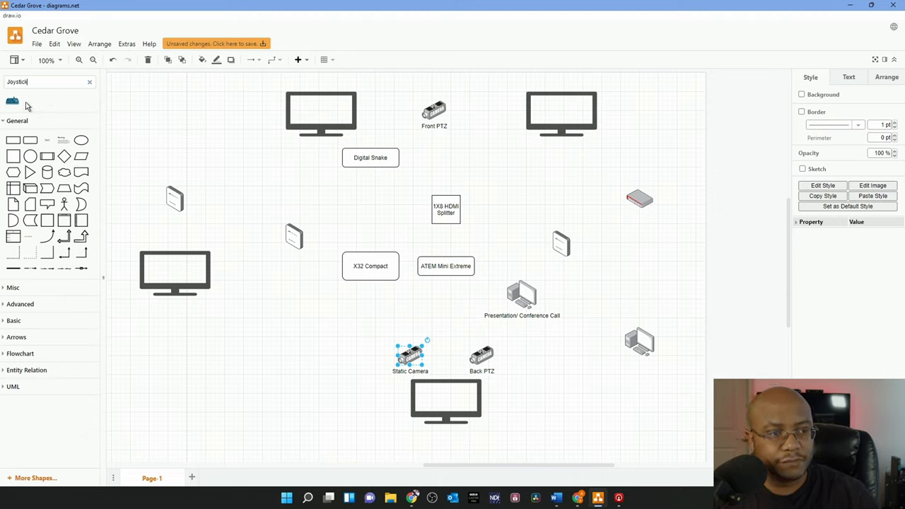
drag(12, 100, 317, 288)
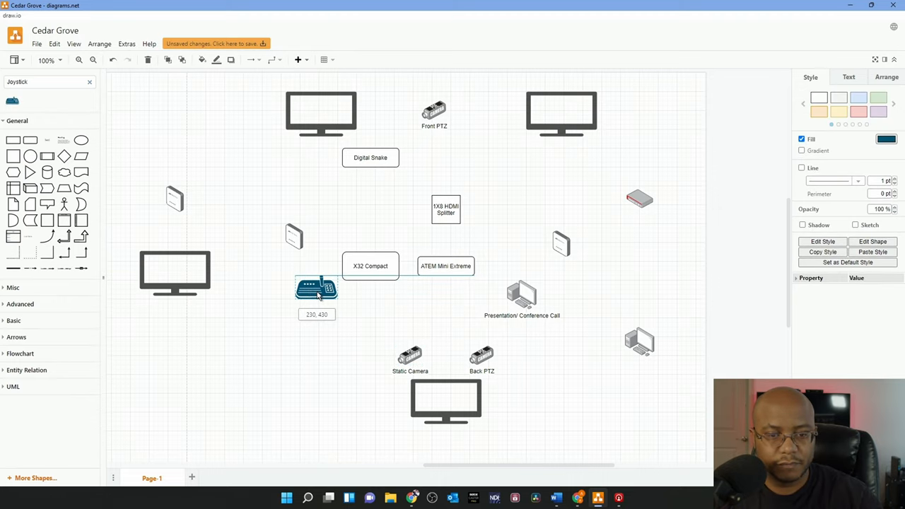
drag(316, 293, 317, 280)
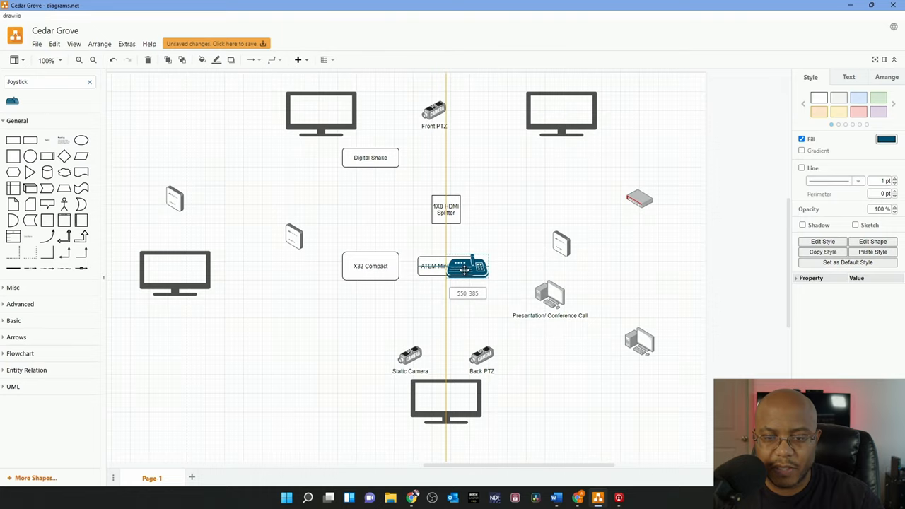
drag(463, 265, 458, 322)
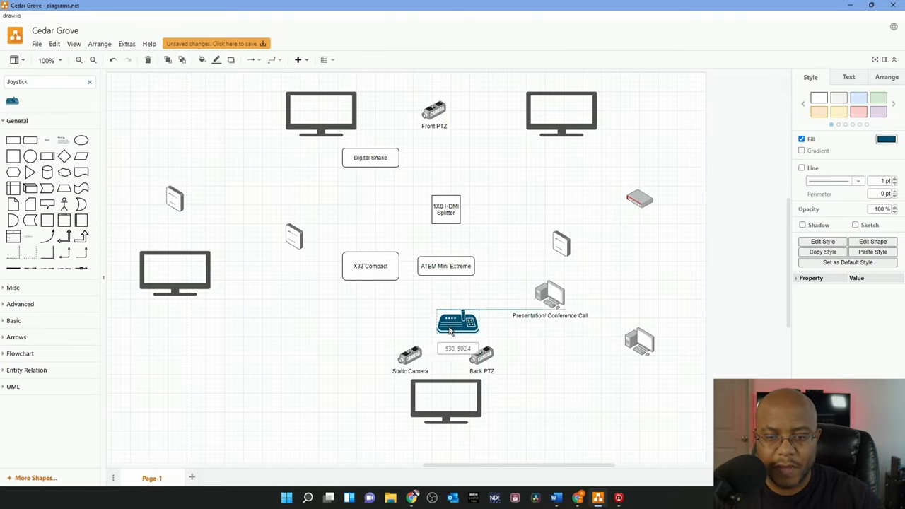
drag(457, 322, 340, 353)
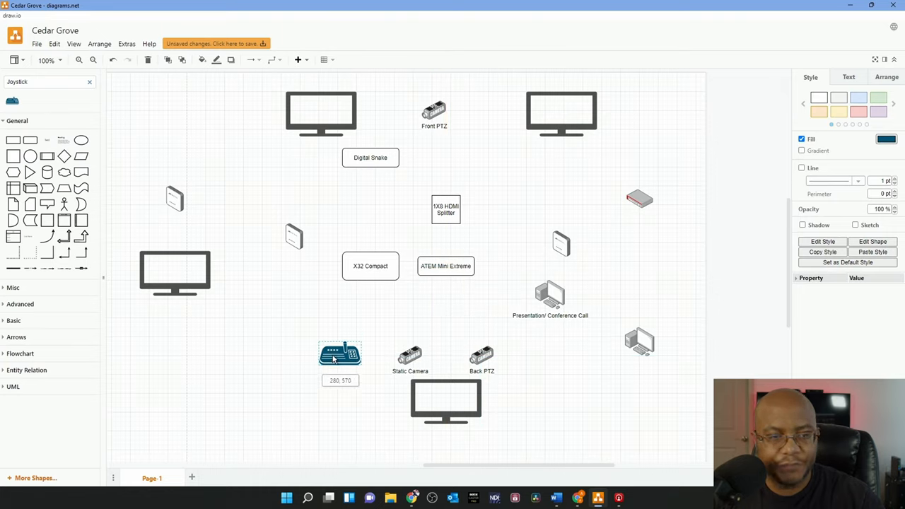
Step: Finish the Sanctuary AP label and type the AP label on the middle access point
click(560, 243)
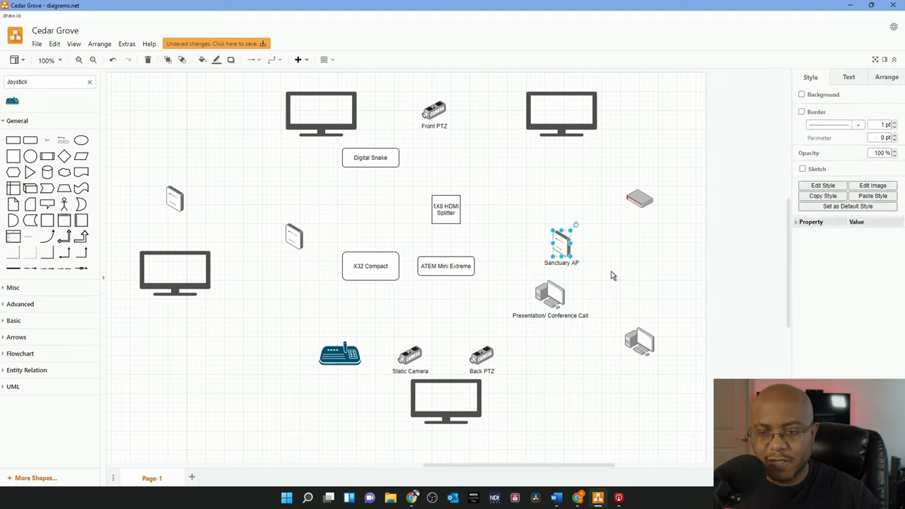
click(294, 237)
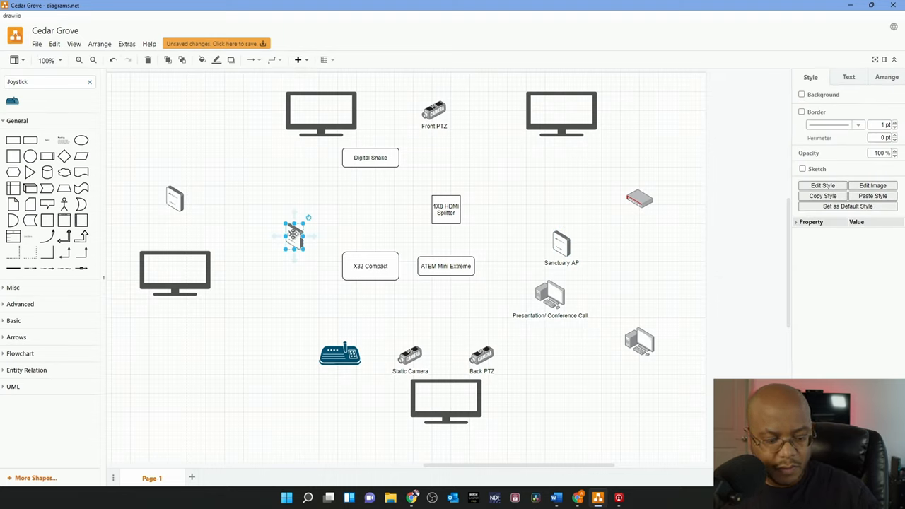
double_click(293, 235)
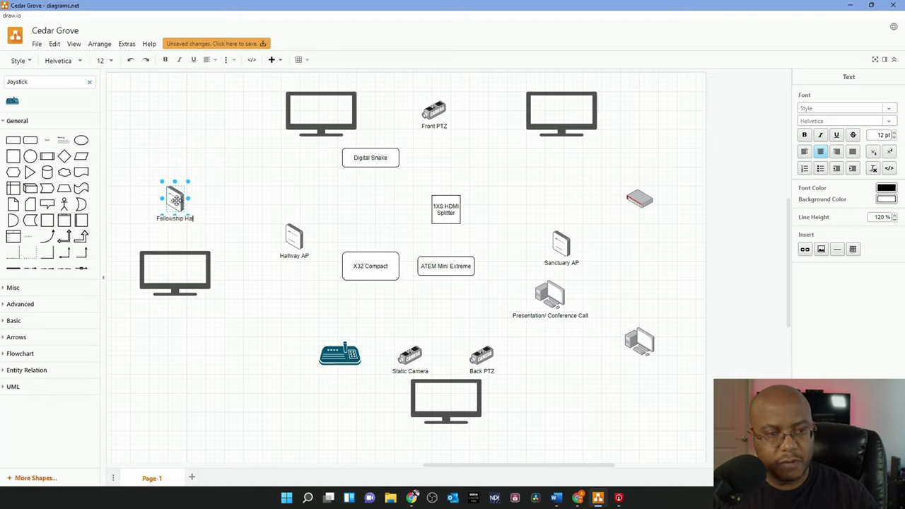
text(AP)
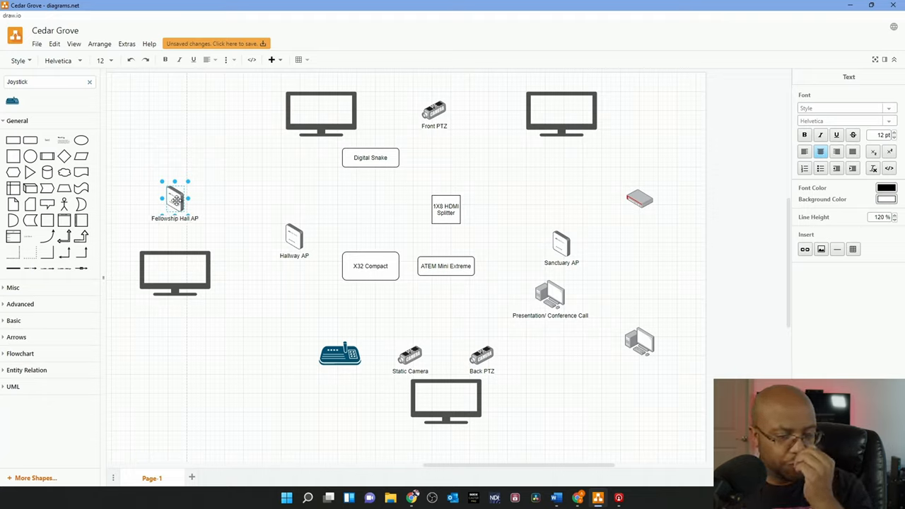
mouse_move(663, 227)
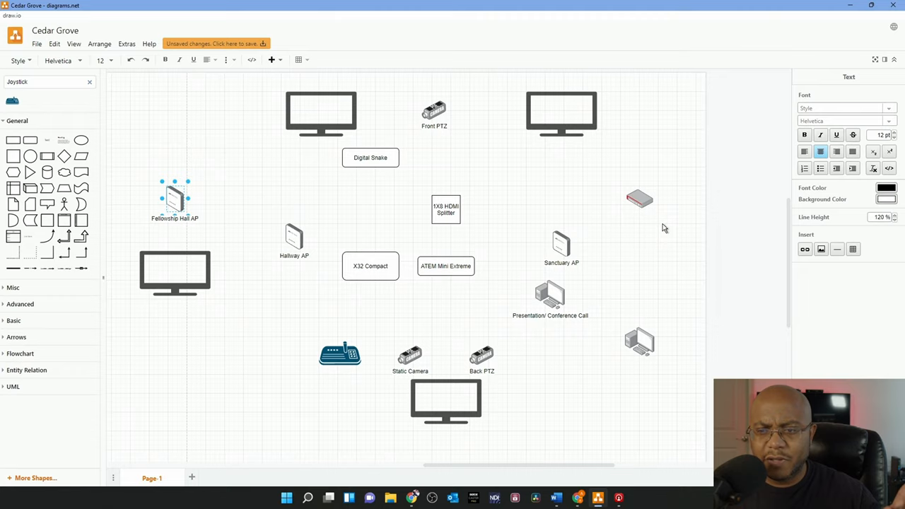
Step: Label the router icon at the upper right UDM Pro
click(639, 198)
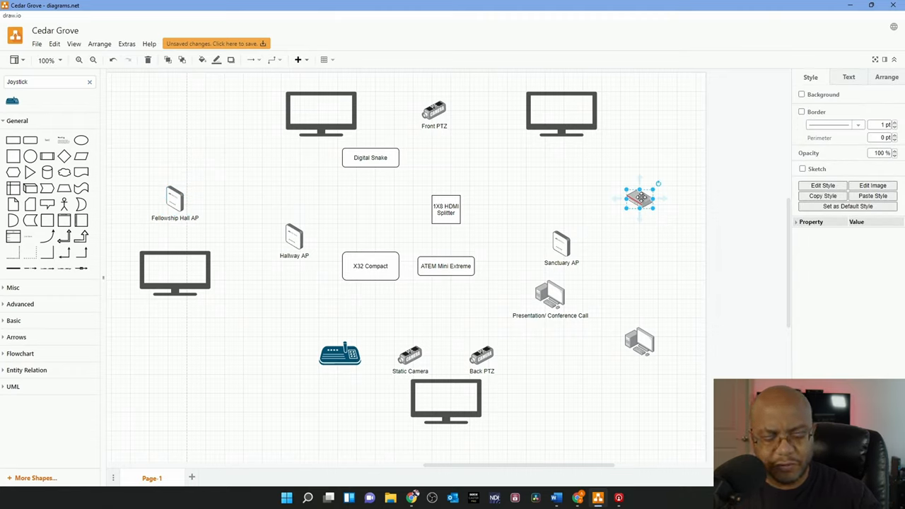
double_click(638, 198)
text(UDM Pro)
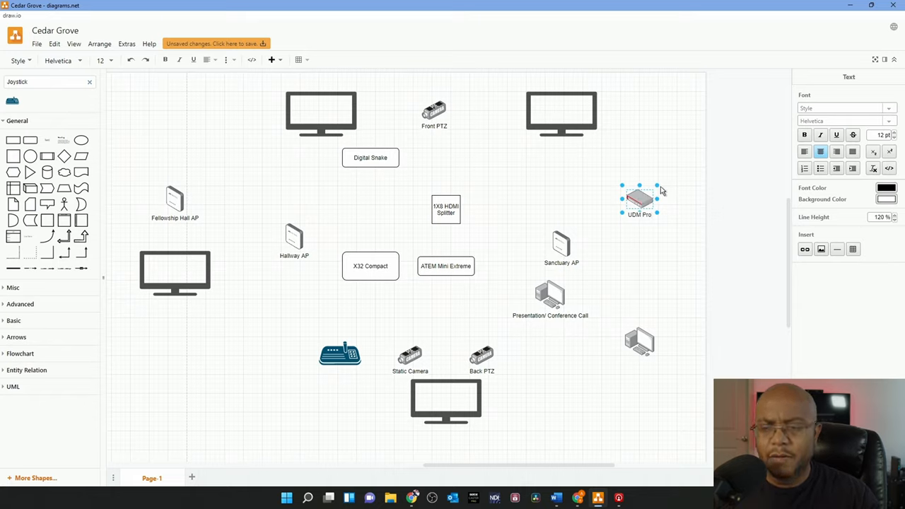
mouse_move(622, 261)
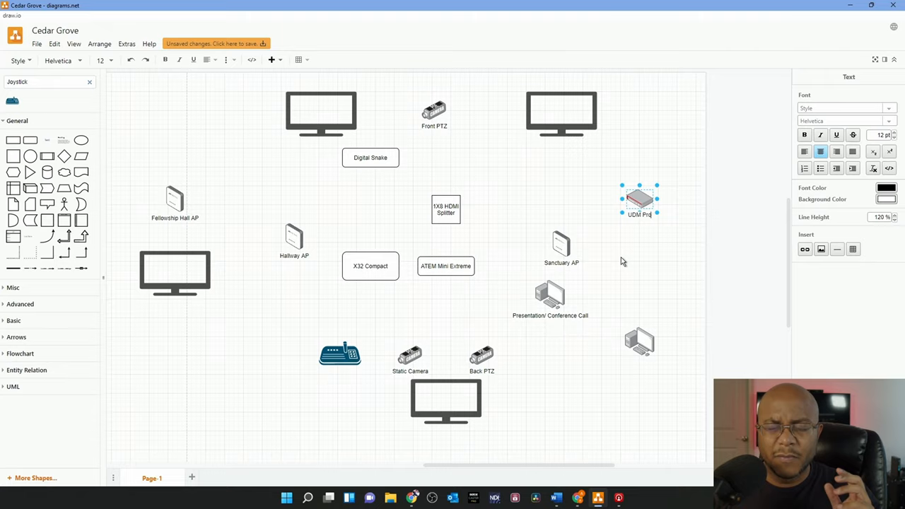
mouse_move(636, 264)
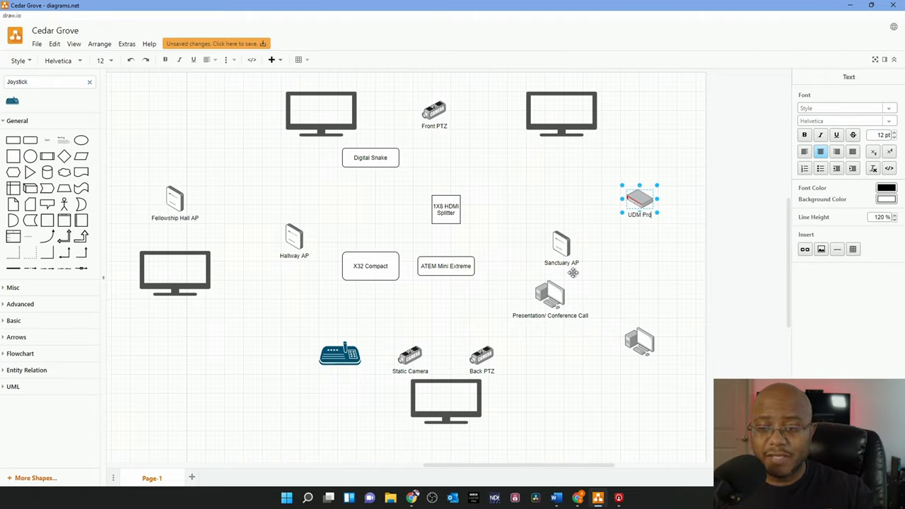
mouse_move(615, 264)
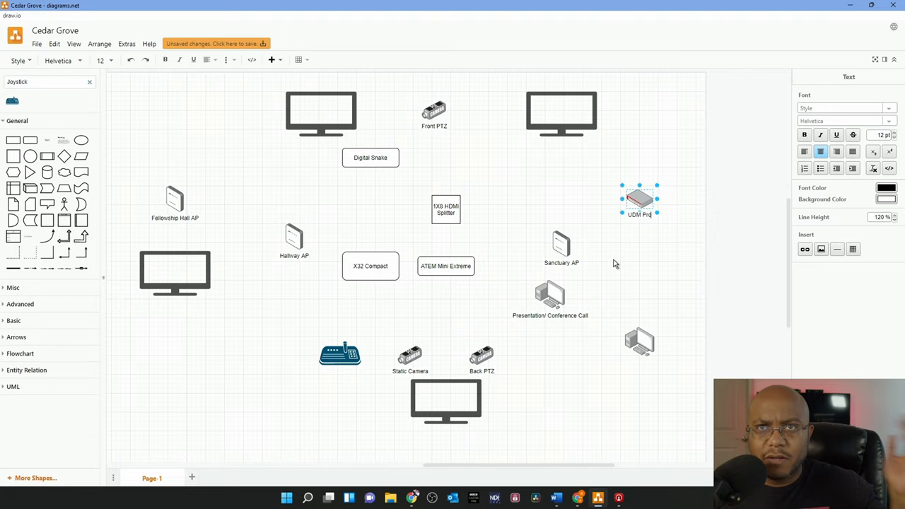
click(664, 182)
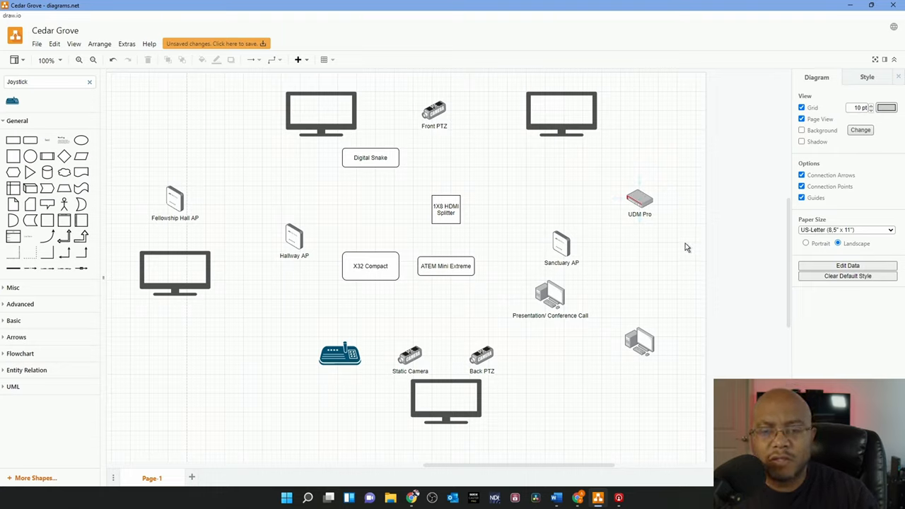
mouse_move(771, 314)
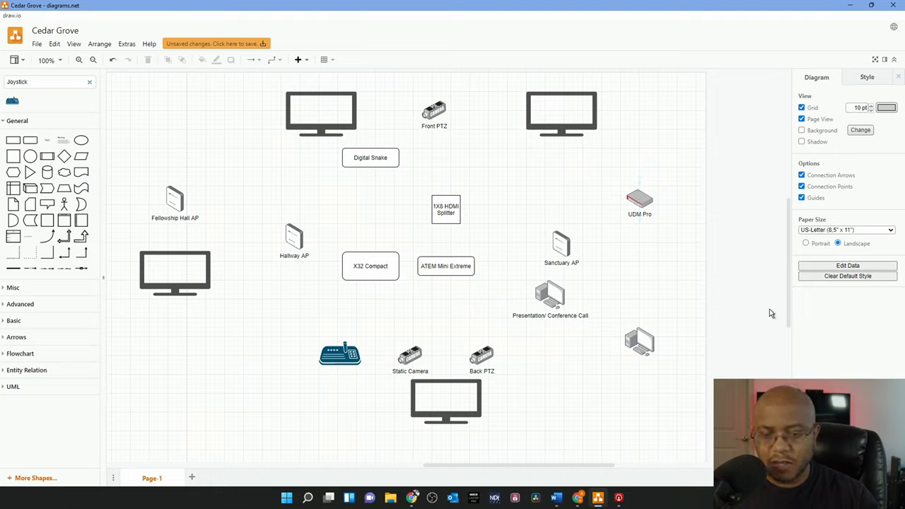
mouse_move(401, 401)
text(switch)
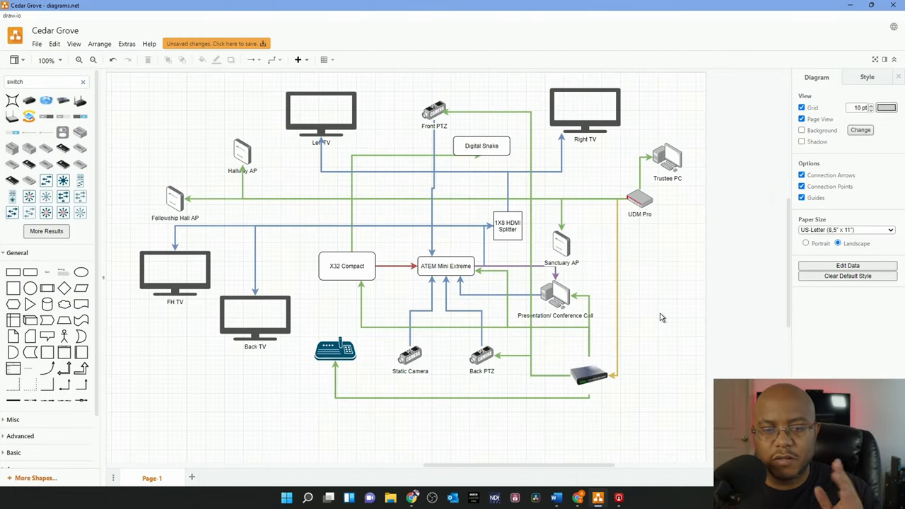
Step: Select an element near the top of the diagram while adding connectors and labels
click(482, 146)
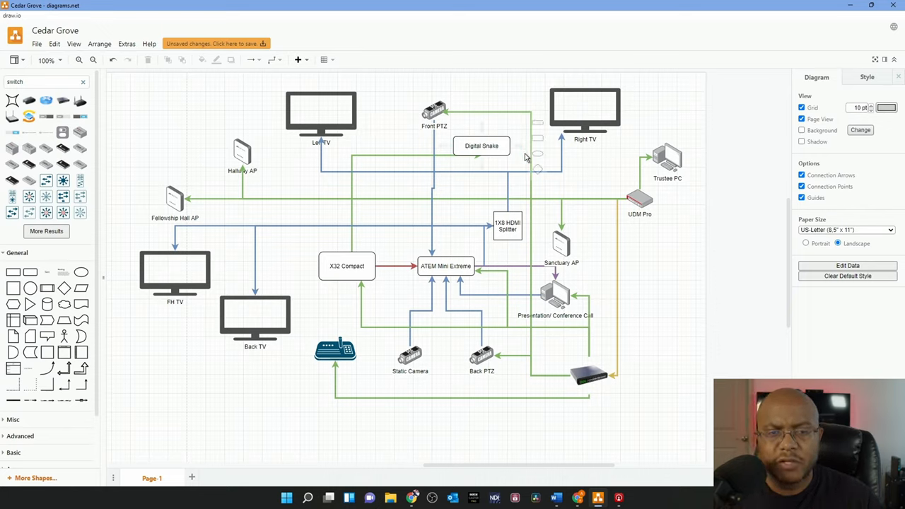
mouse_move(516, 219)
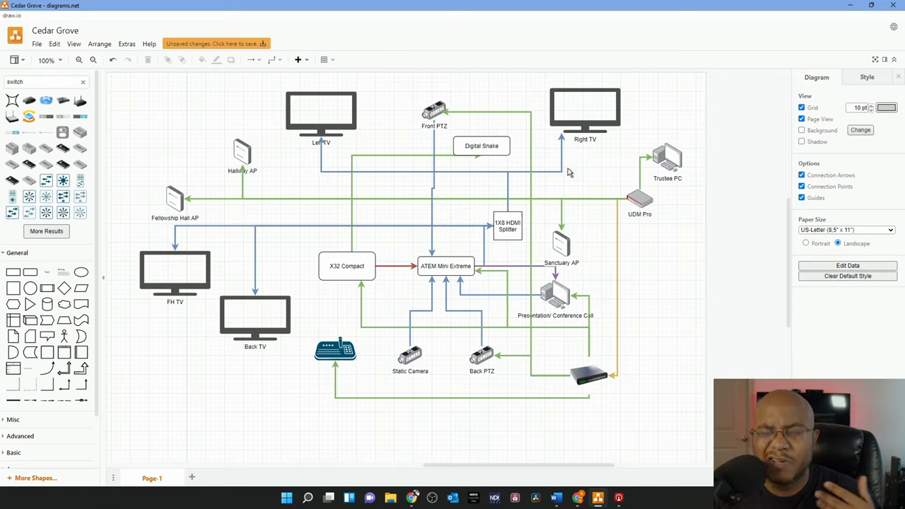
mouse_move(576, 151)
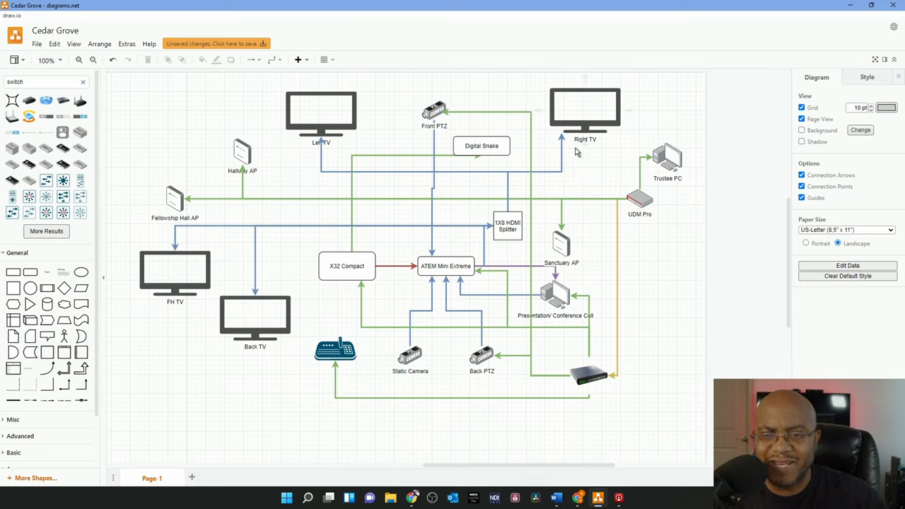
mouse_move(362, 105)
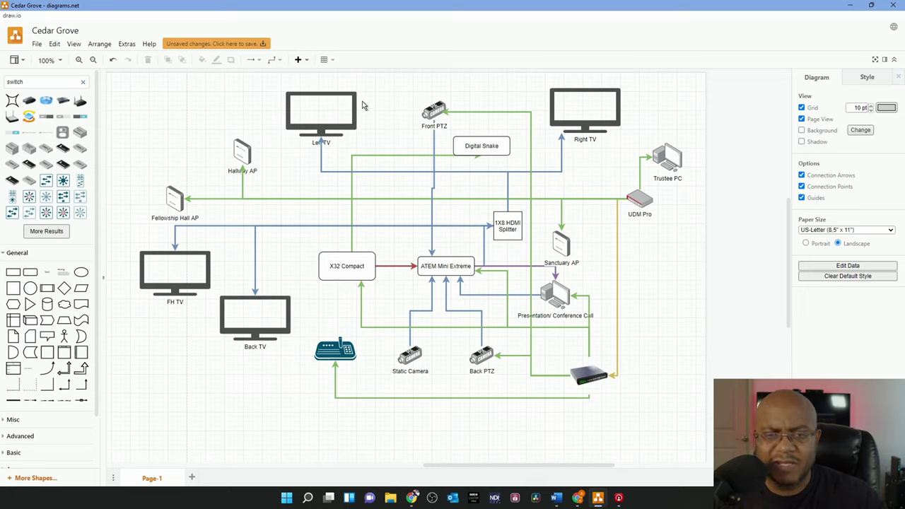
mouse_move(336, 94)
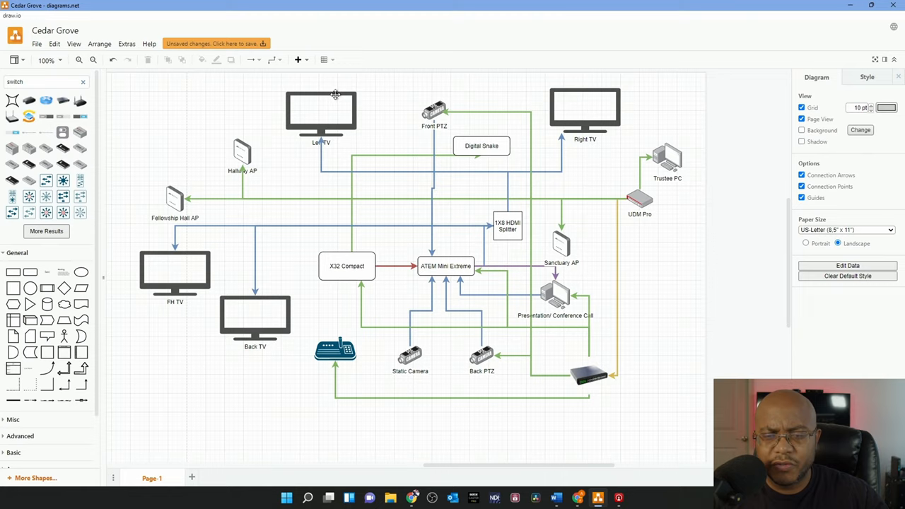
mouse_move(138, 291)
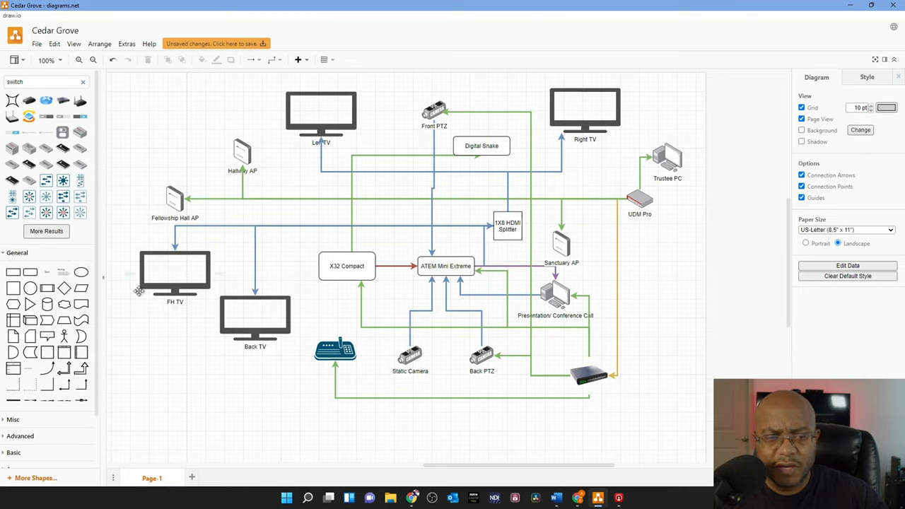
mouse_move(155, 275)
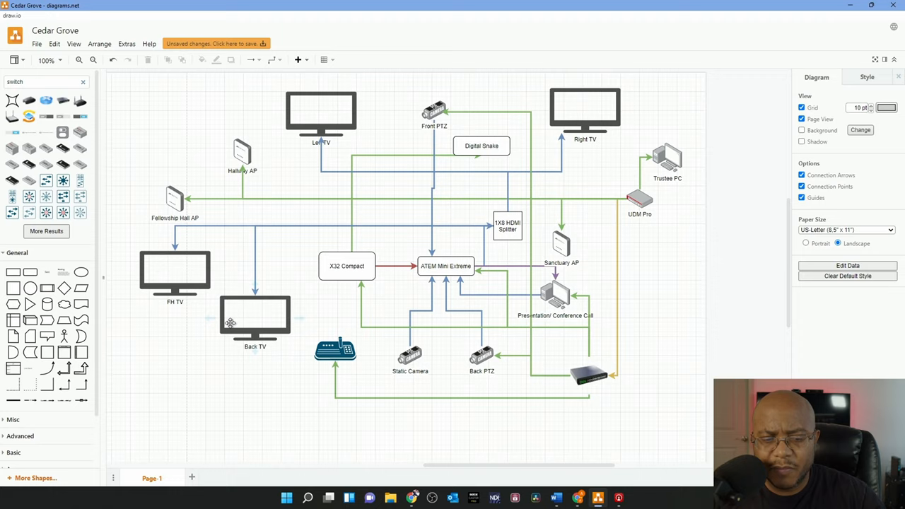
Step: Duplicate the Back TV and rename the copy Multiview
click(254, 318)
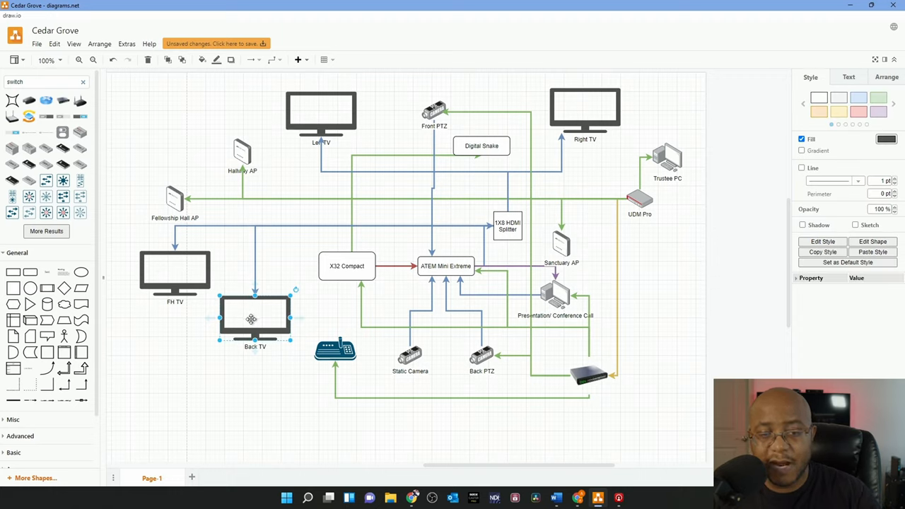
drag(255, 318, 489, 346)
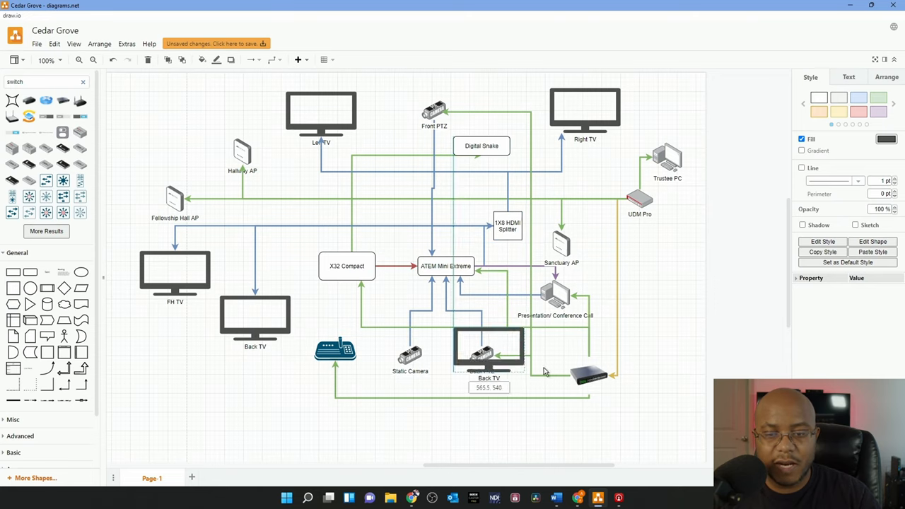
drag(488, 347, 392, 212)
text(Mult)
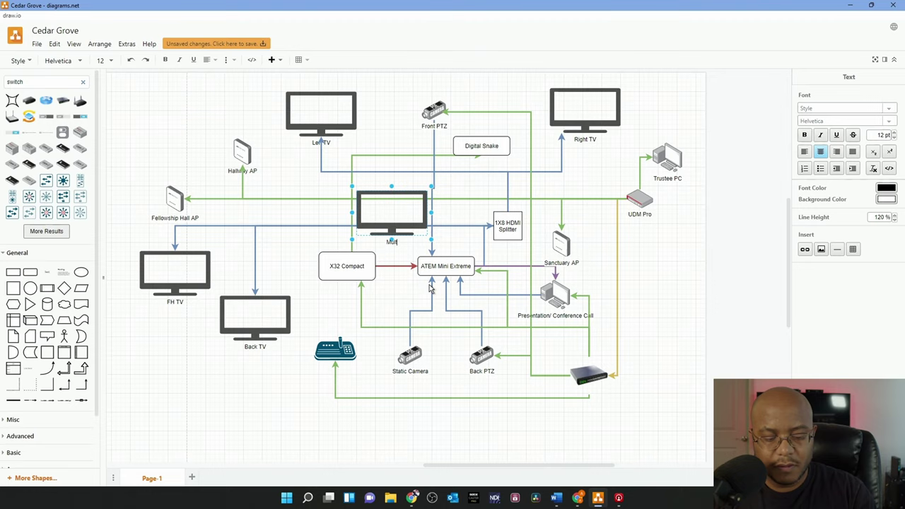
click(392, 212)
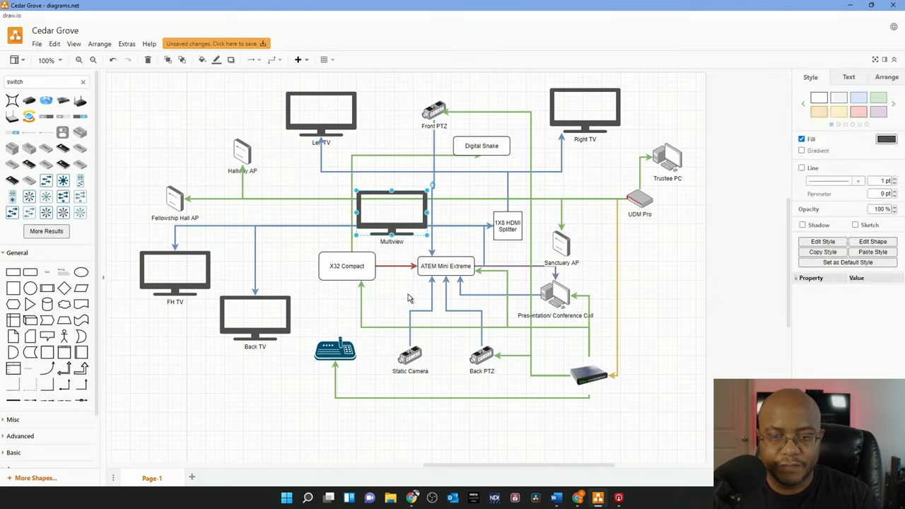
Step: Move the Multiview TV just above the ATEM Mini Extreme
click(408, 297)
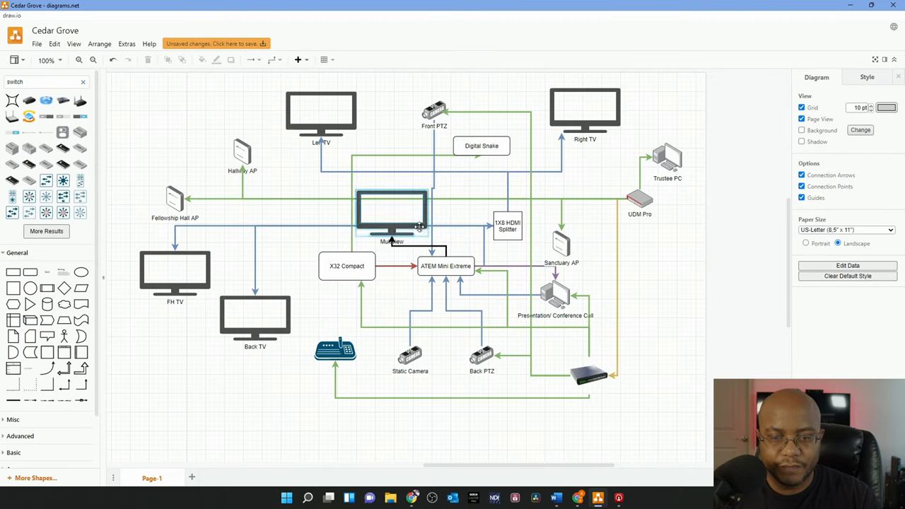
click(420, 246)
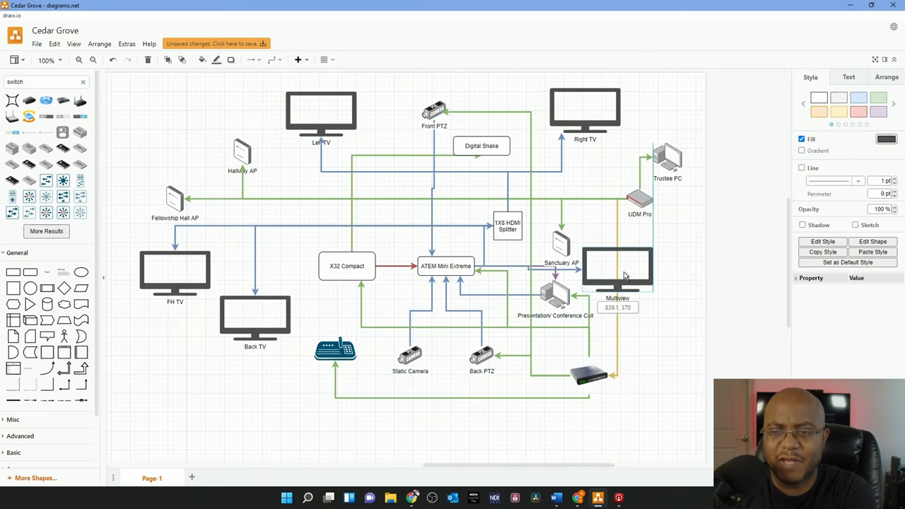
drag(617, 269, 415, 212)
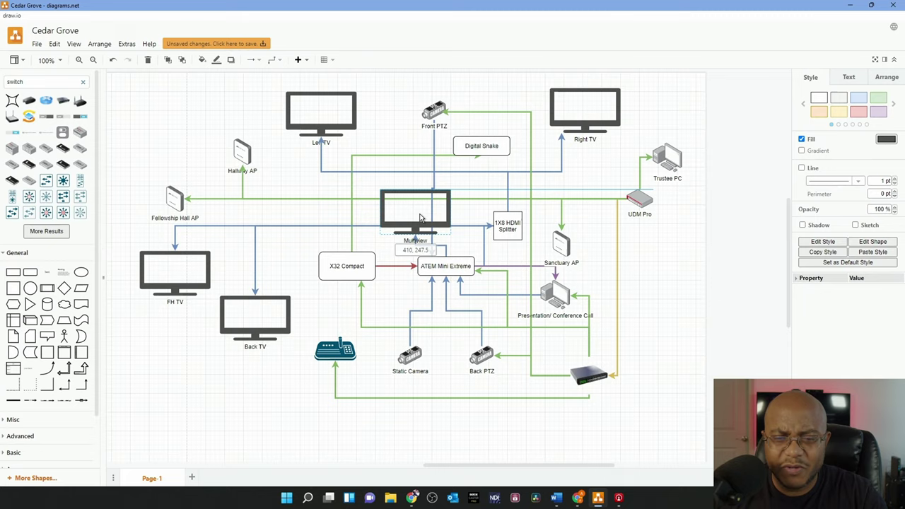
click(415, 213)
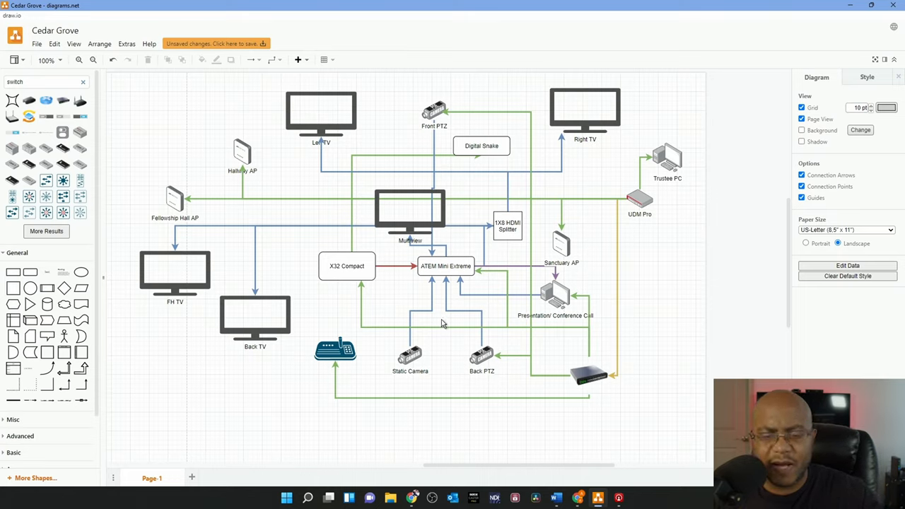
mouse_move(386, 363)
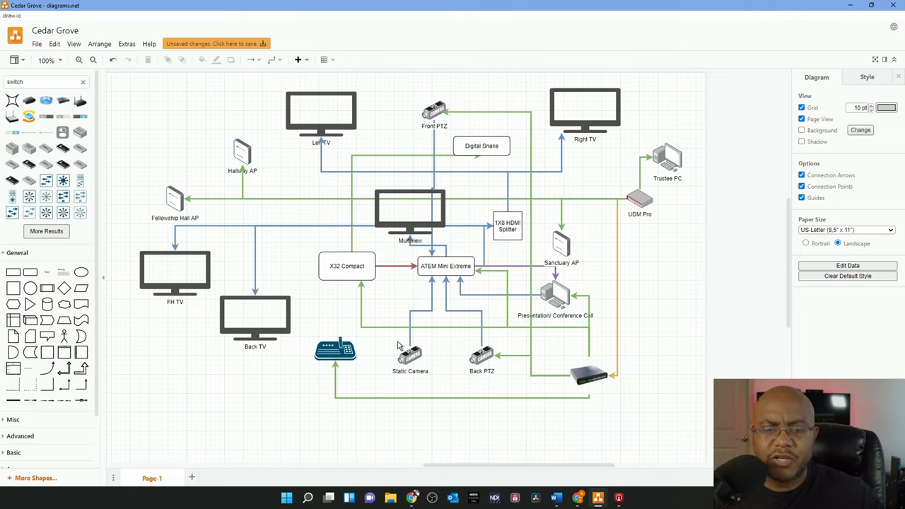
mouse_move(394, 348)
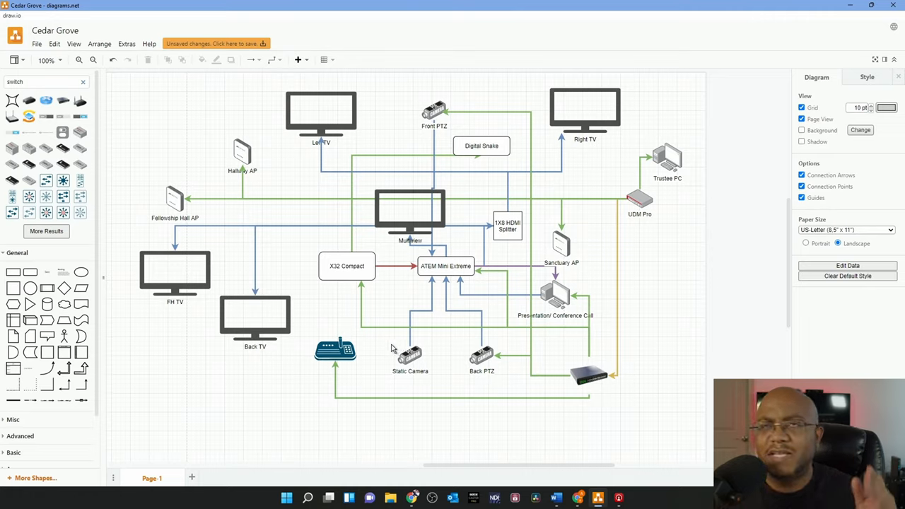
mouse_move(314, 361)
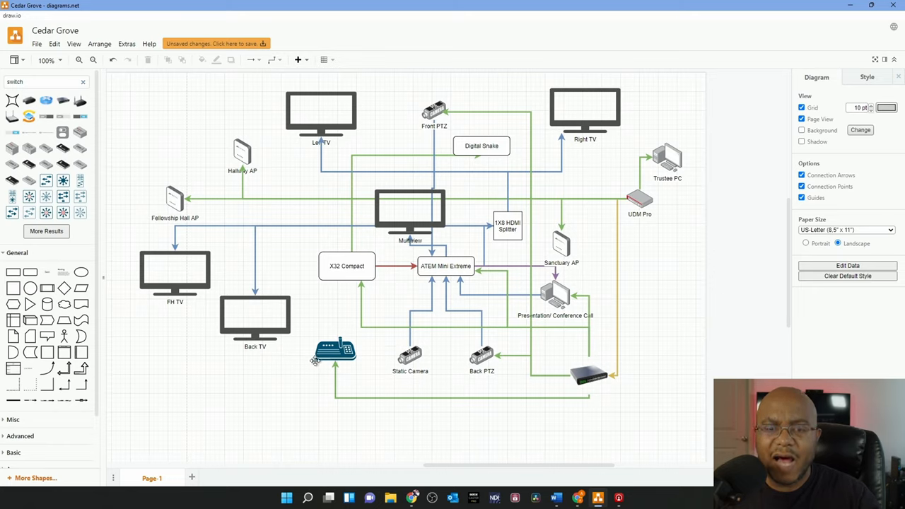
Step: Select the ATEM Mini Extreme box to duplicate it
click(591, 374)
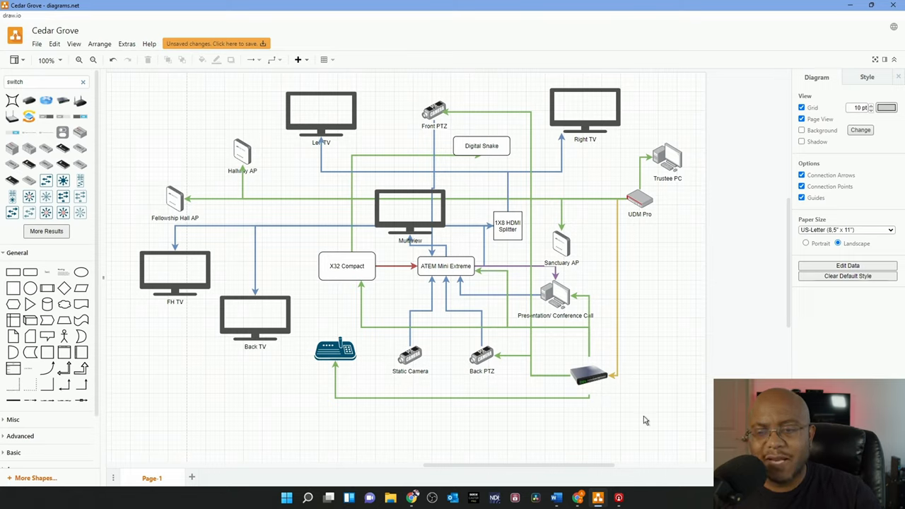
mouse_move(576, 221)
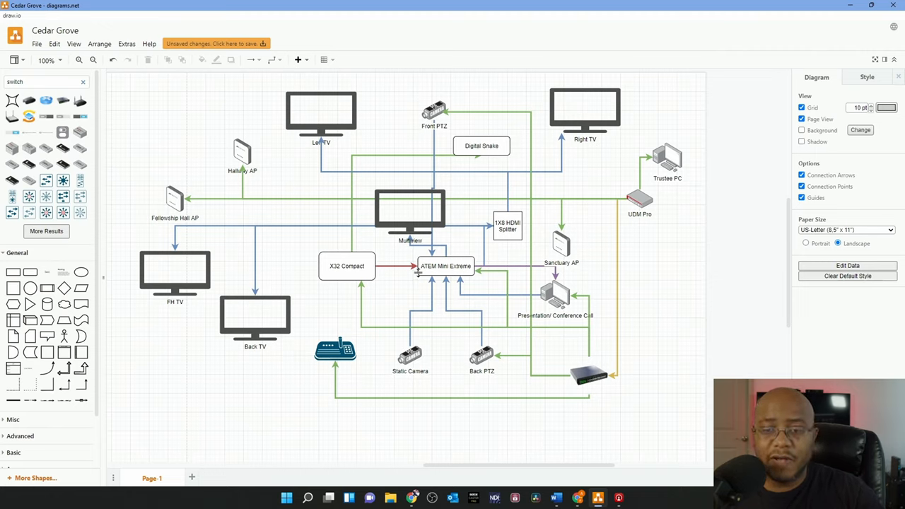
mouse_move(612, 406)
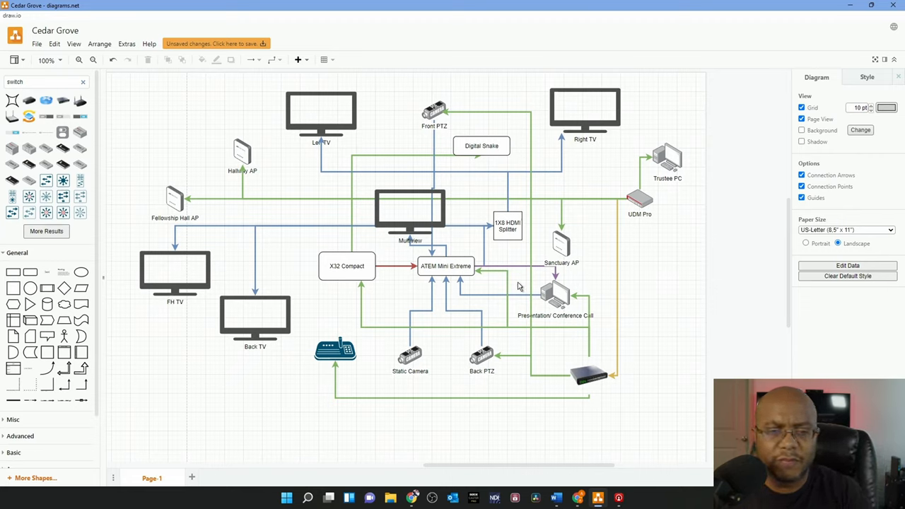
click(445, 266)
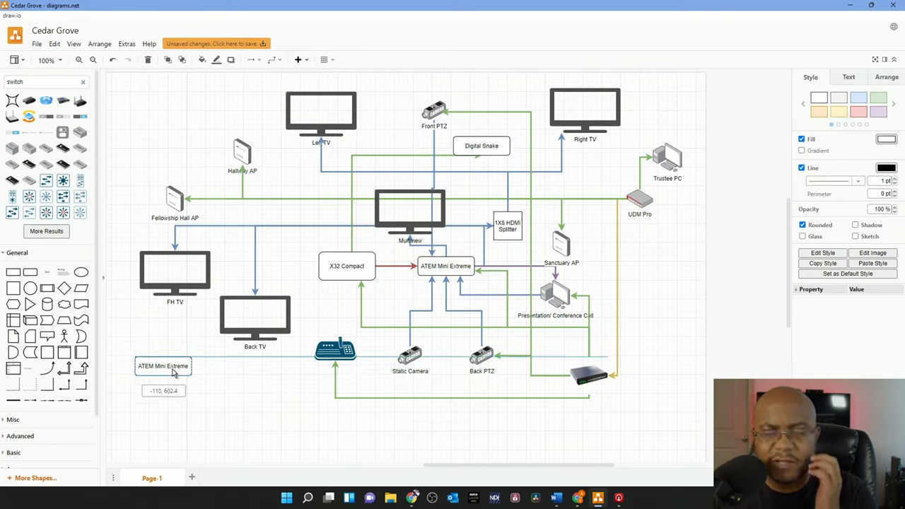
Step: Drop the box copy at the lower left and edit its label to ATEM Mini Pro
click(162, 365)
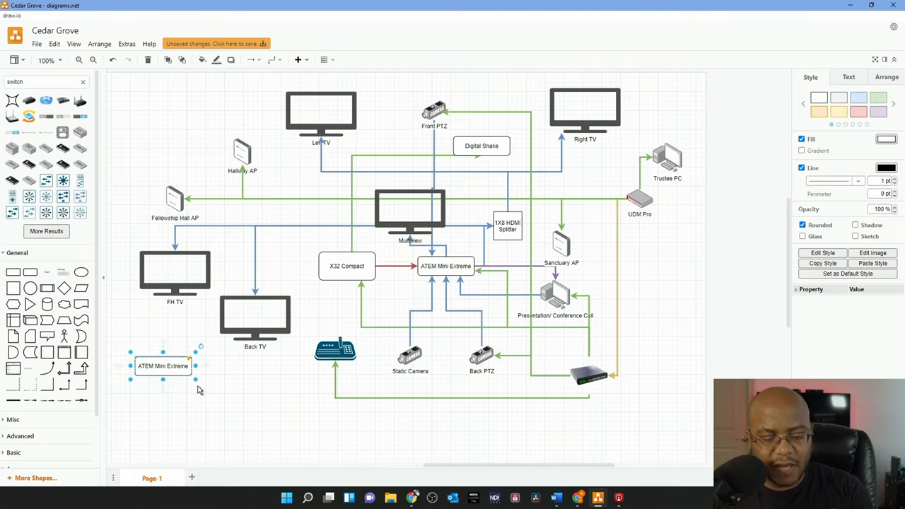
double_click(162, 366)
text(Pro)
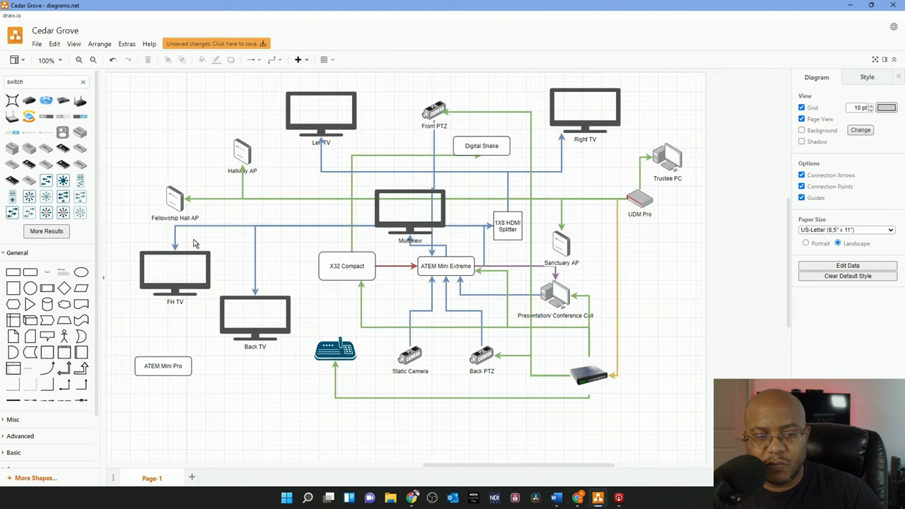
mouse_move(164, 349)
text(camera)
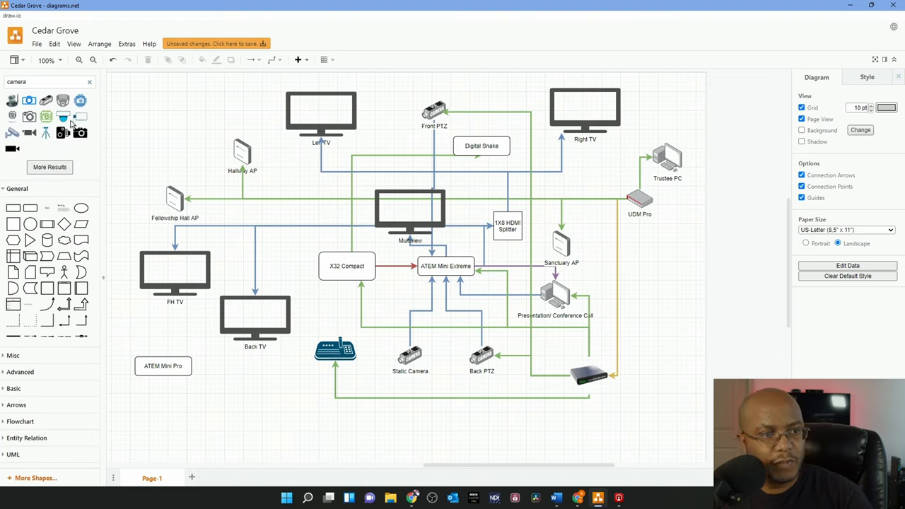
Step: Place a tripod camera beside ATEM Mini Pro and connect it with arrows
drag(46, 117, 300, 388)
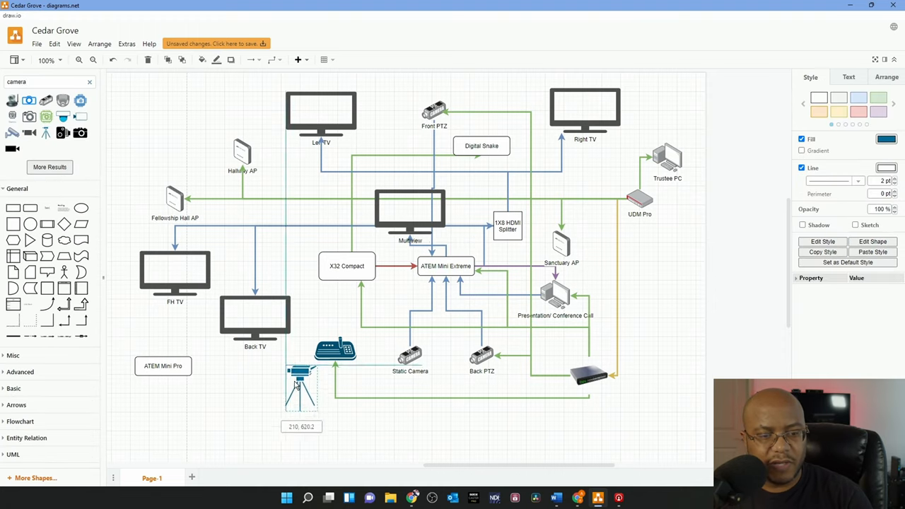
drag(300, 388, 231, 396)
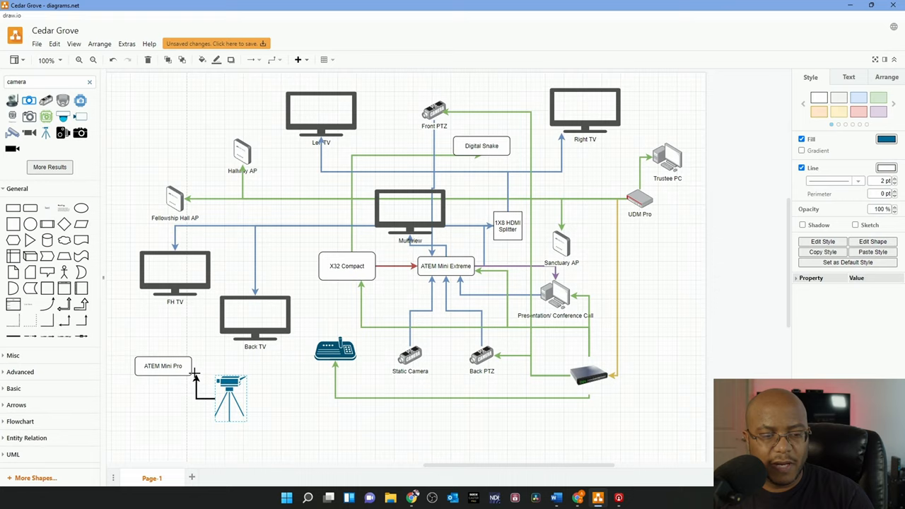
click(201, 382)
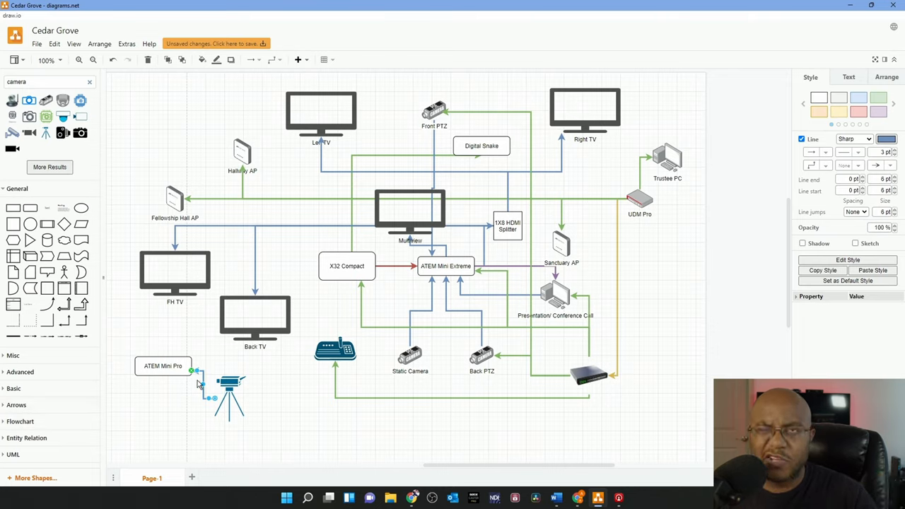
mouse_move(178, 357)
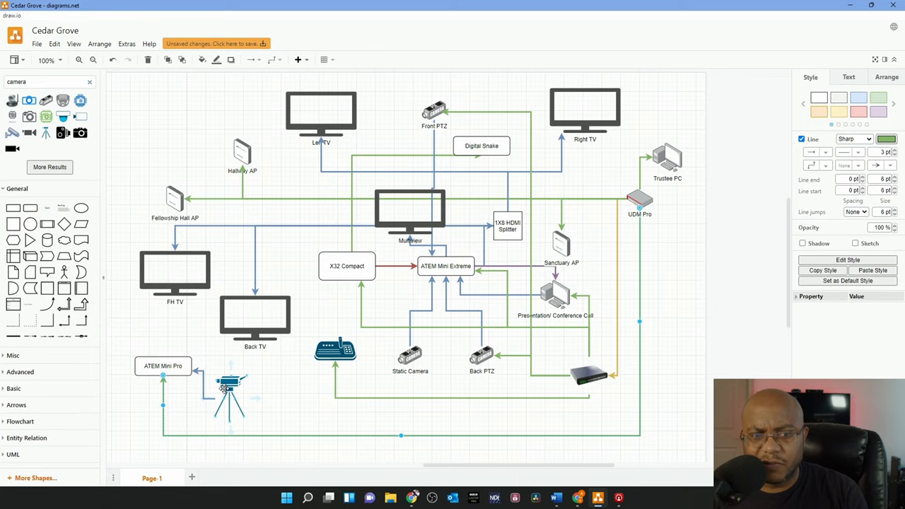
click(346, 265)
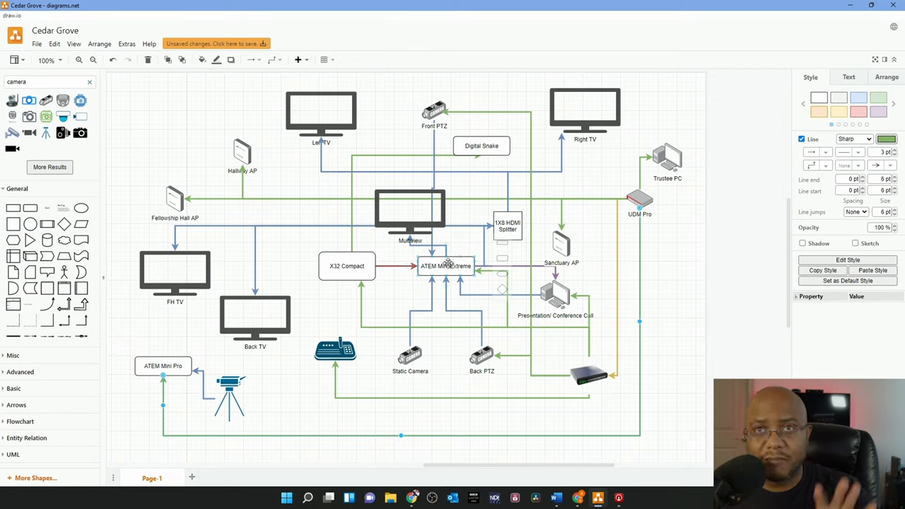
mouse_move(444, 265)
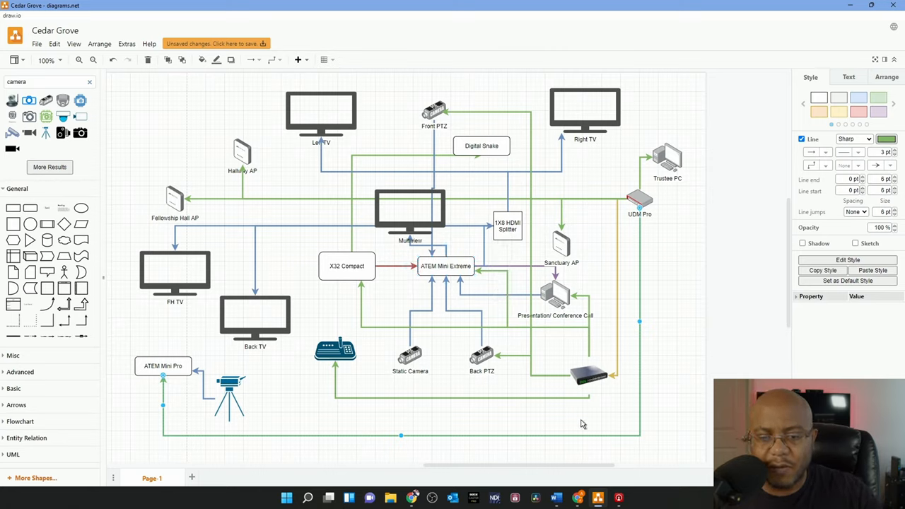
Step: Label the lower-right network switch 16 port POE Switch
click(589, 374)
text(16 port POE Switch)
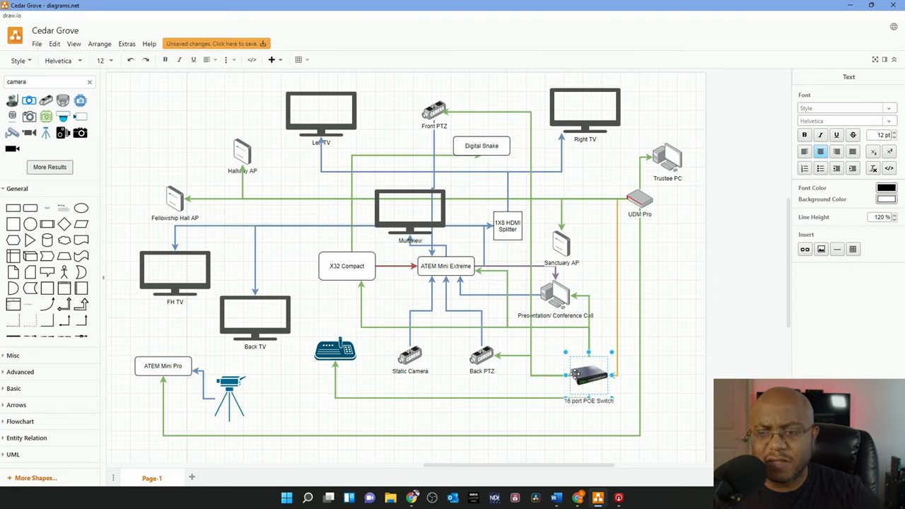
click(657, 252)
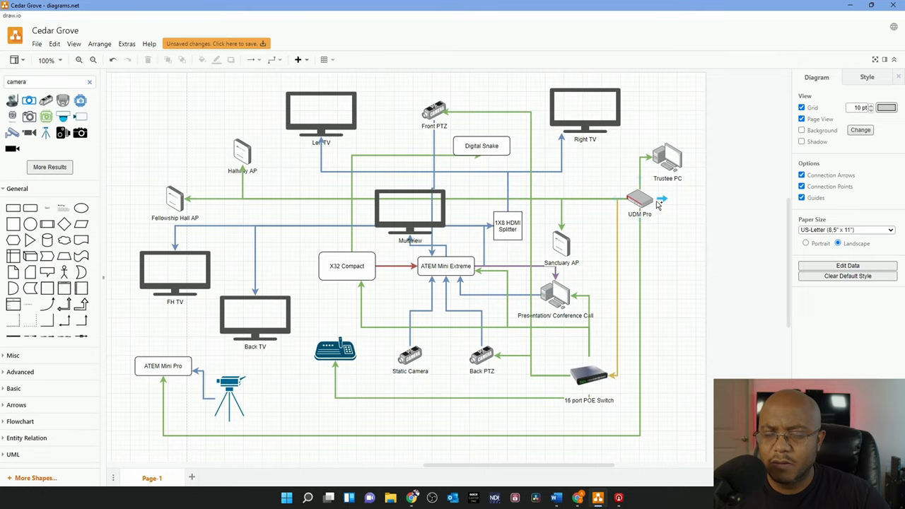
mouse_move(643, 200)
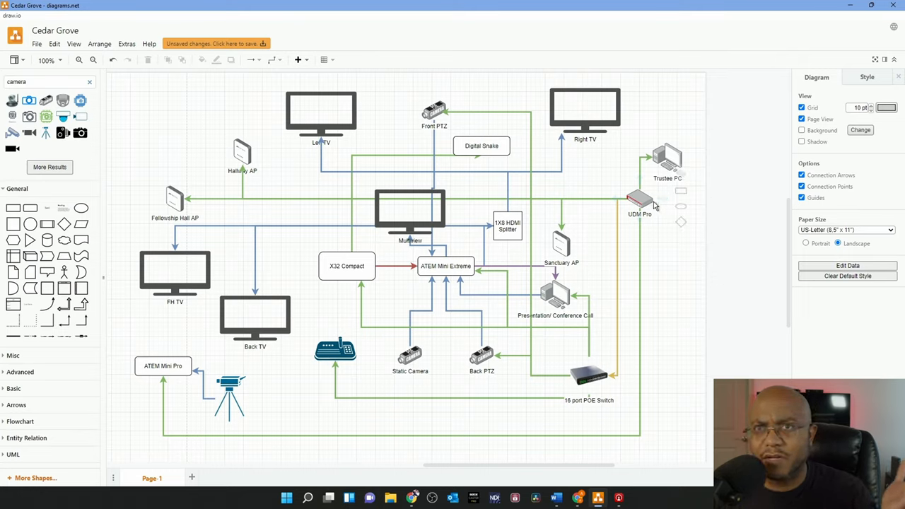
mouse_move(617, 200)
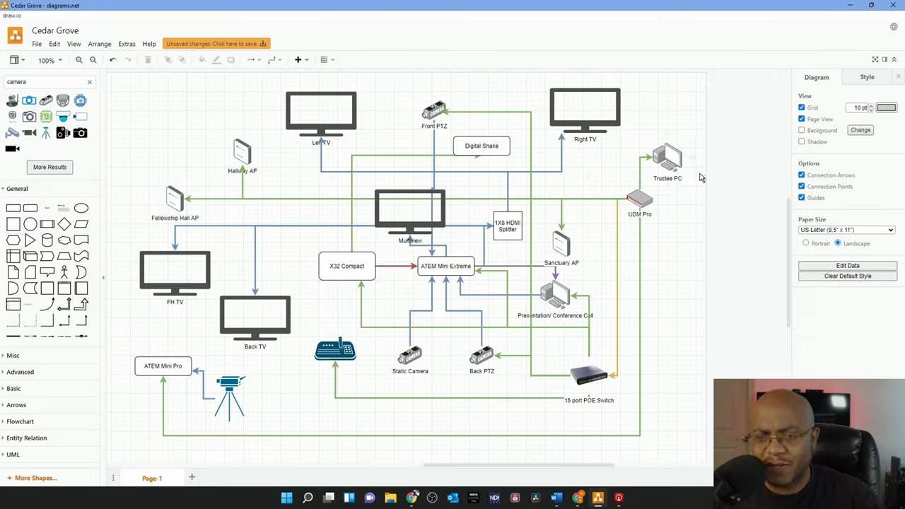
mouse_move(650, 356)
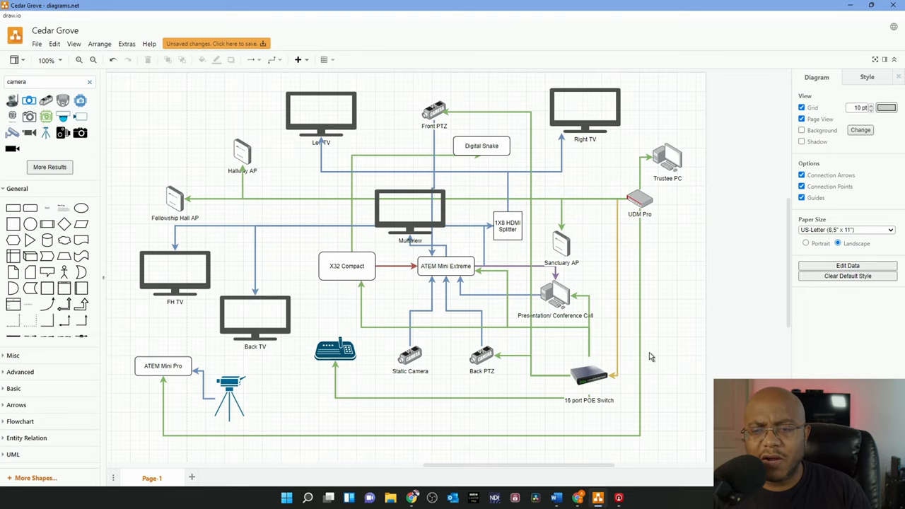